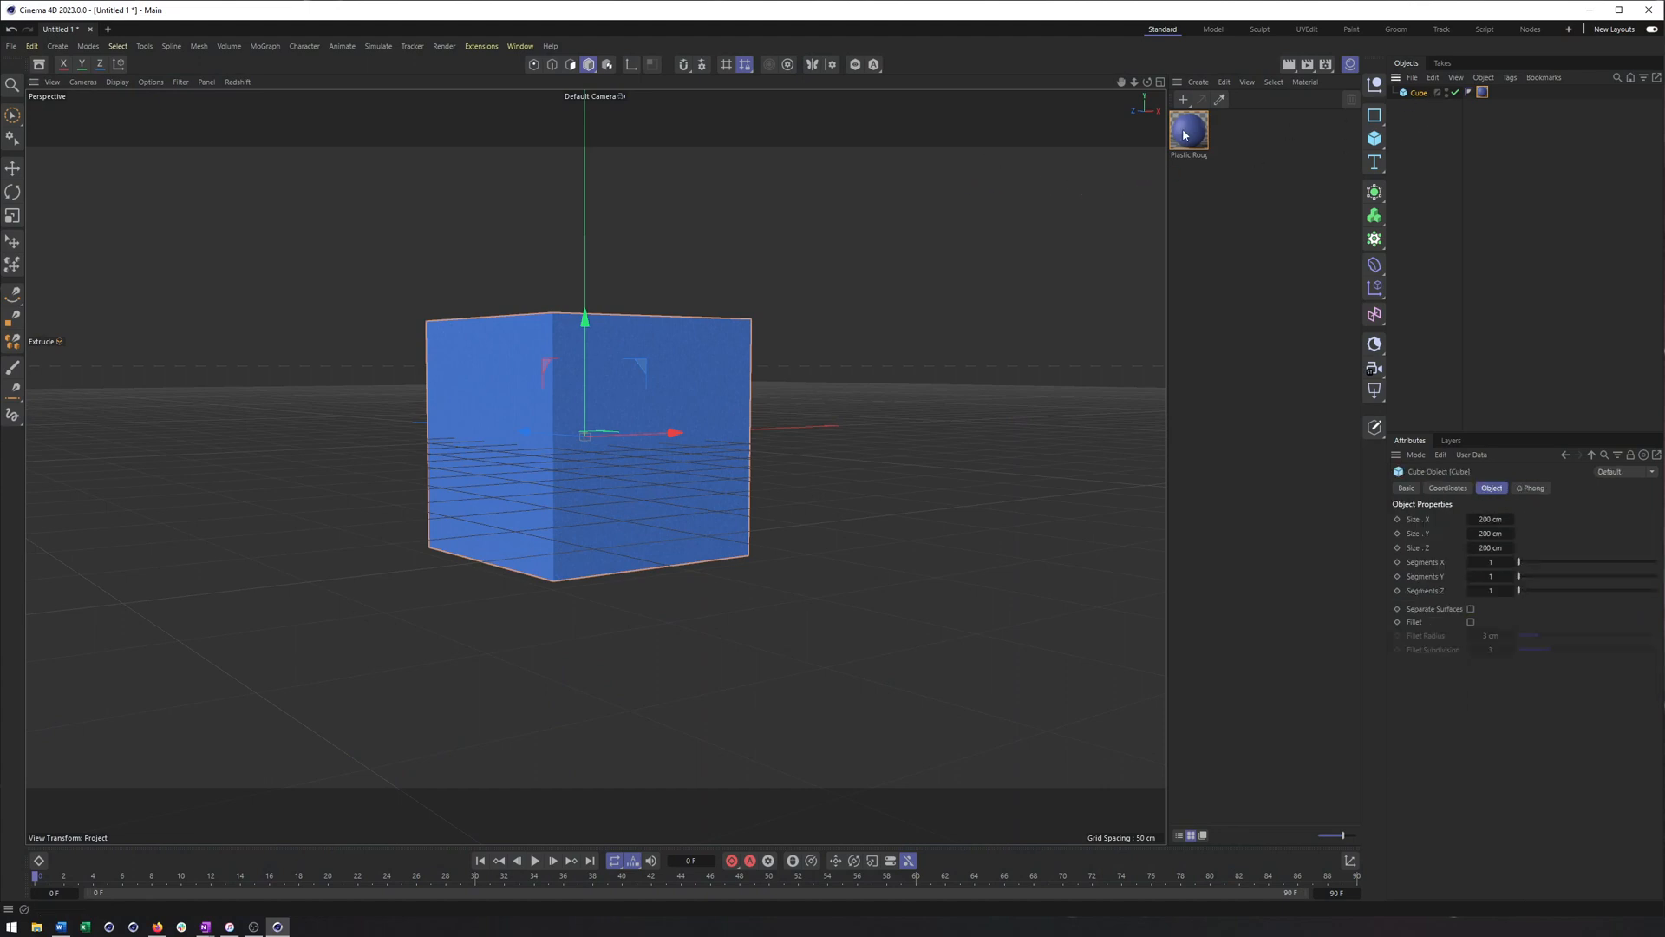
Check the Plastic Rough material and Redshift render settings, then create a new RS Material.
{"action": "left_click", "coordinate": [1188, 130]}
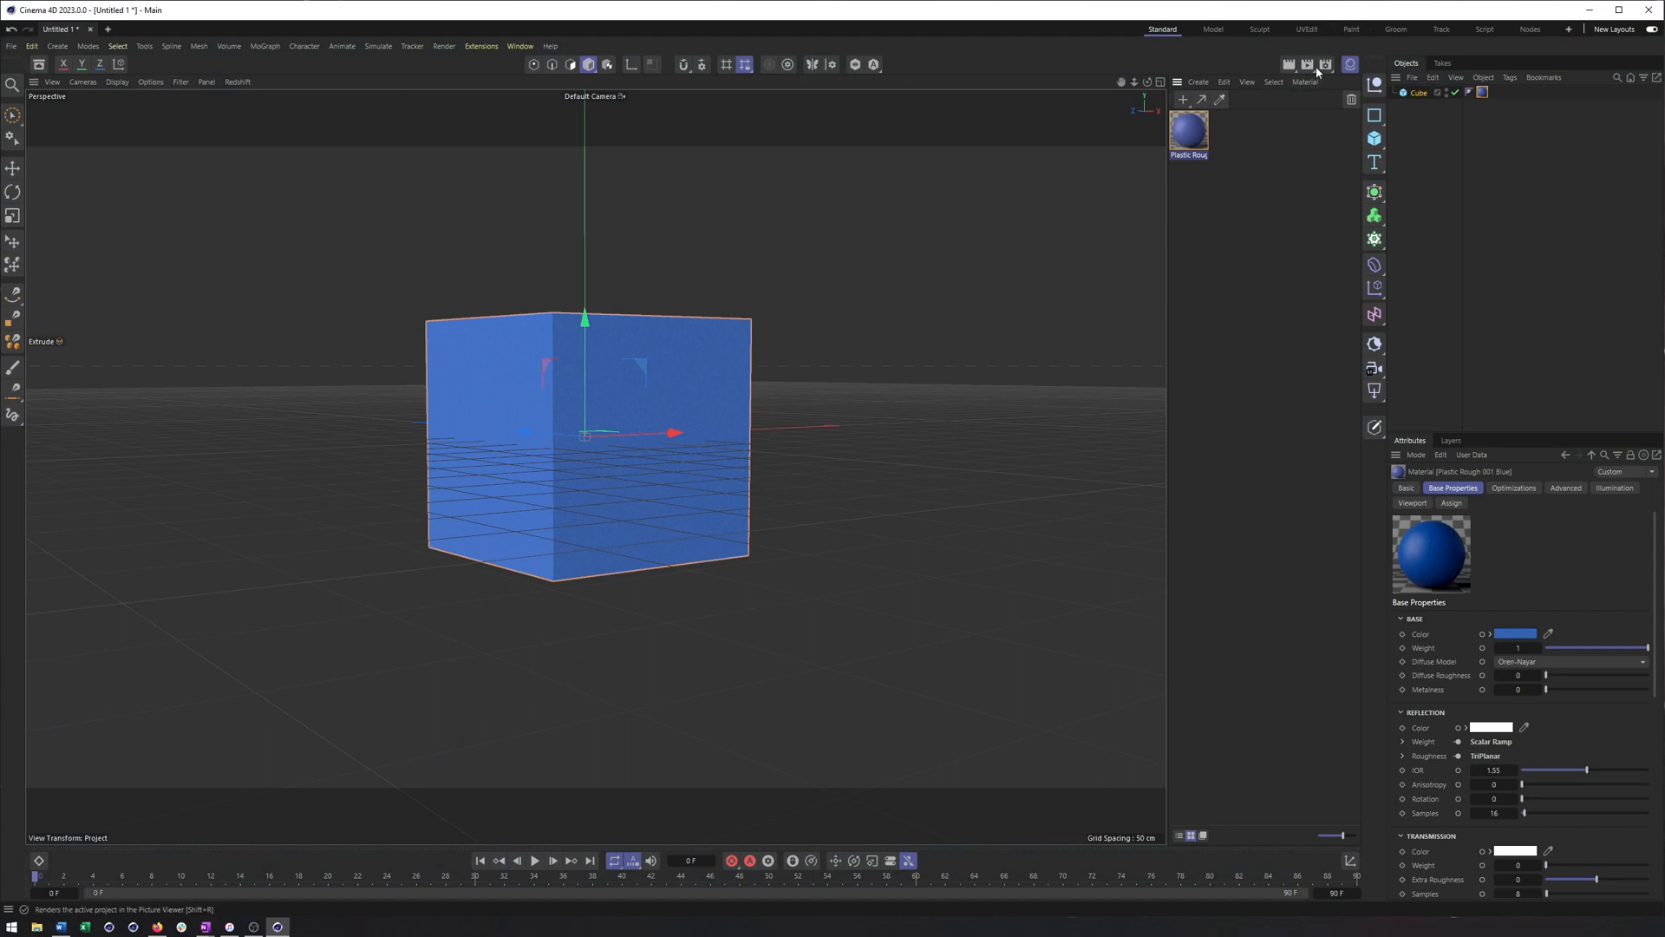
{"action": "left_click", "coordinate": [1305, 65]}
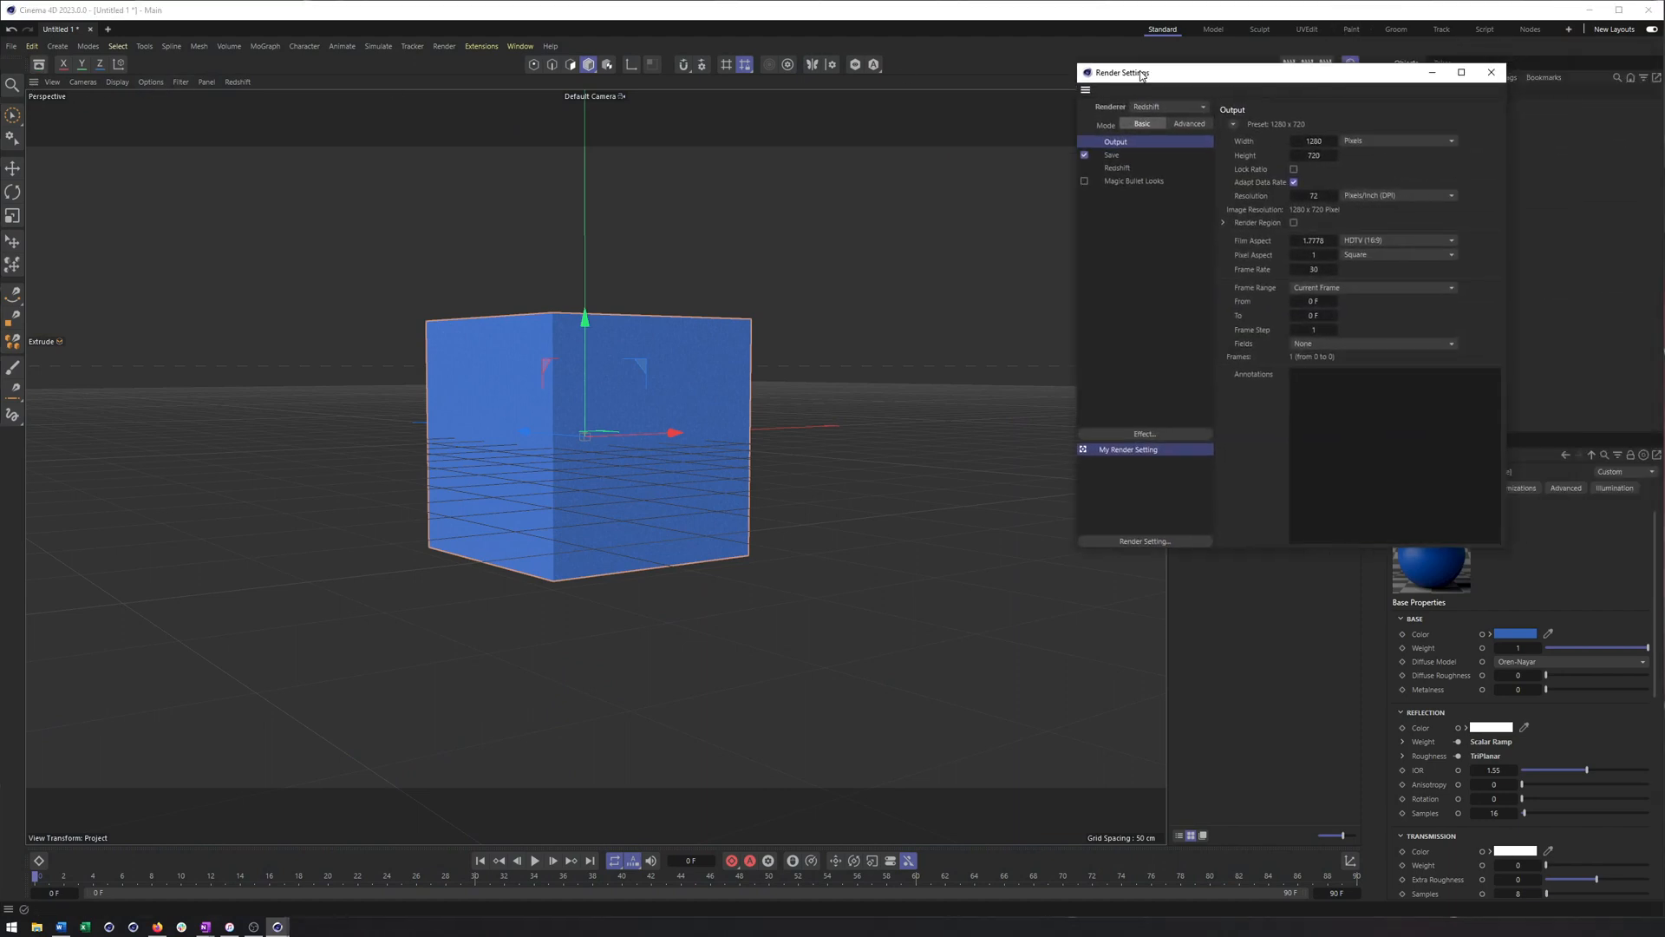
{"action": "left_click", "coordinate": [1491, 73]}
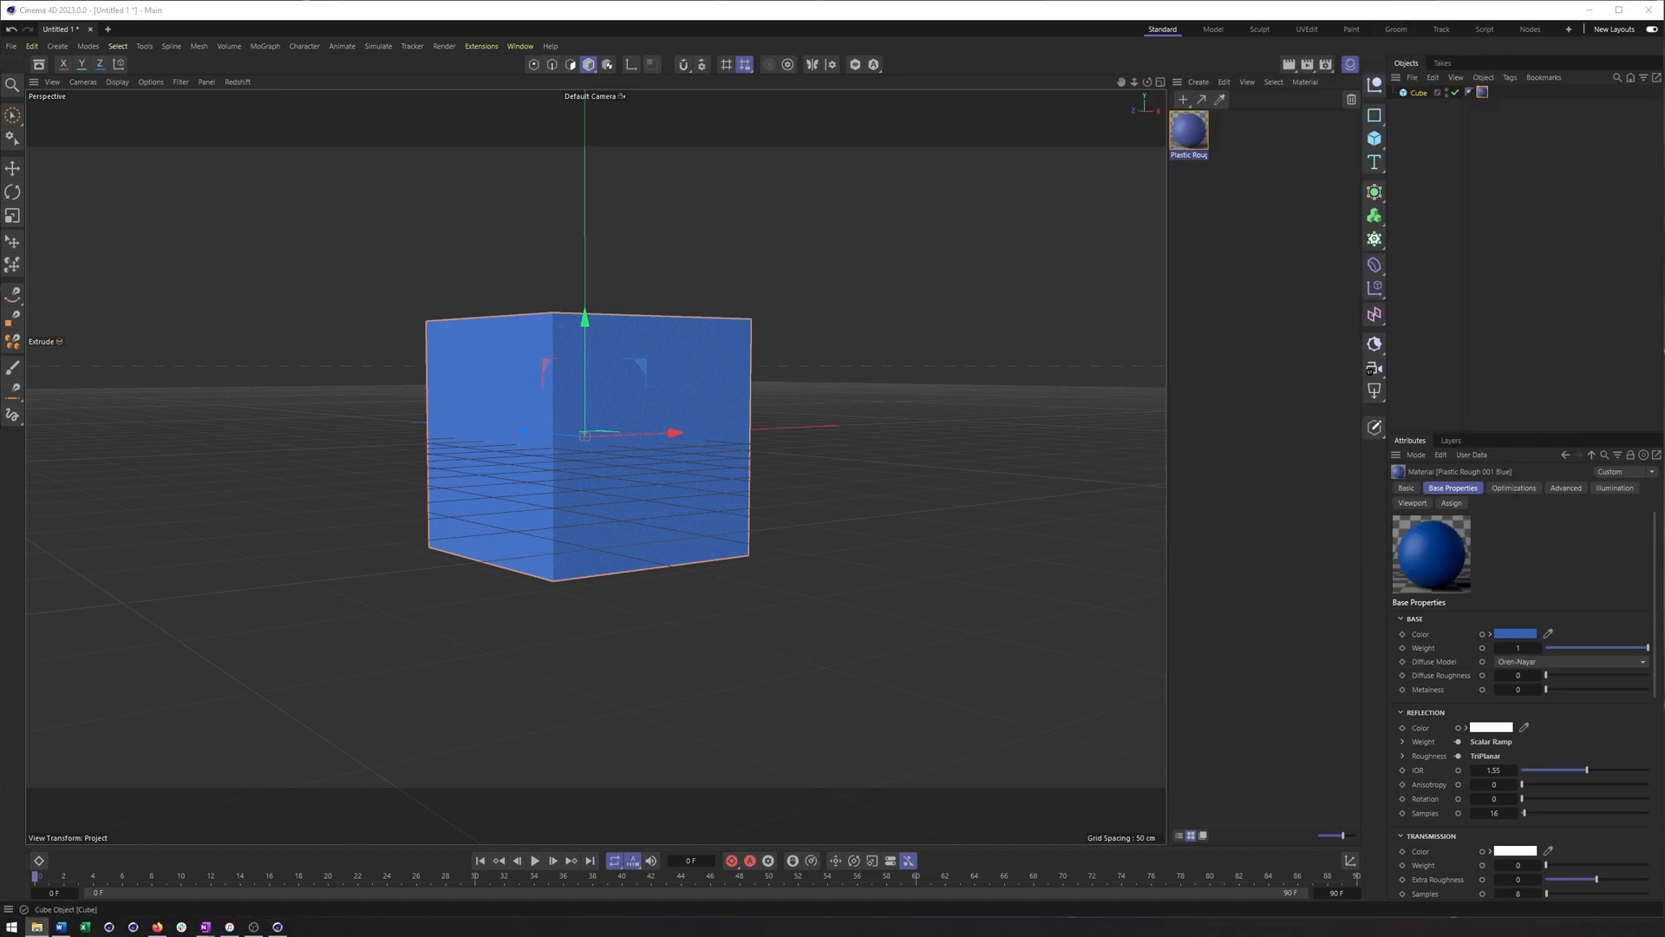
{"action": "left_click", "coordinate": [1181, 100]}
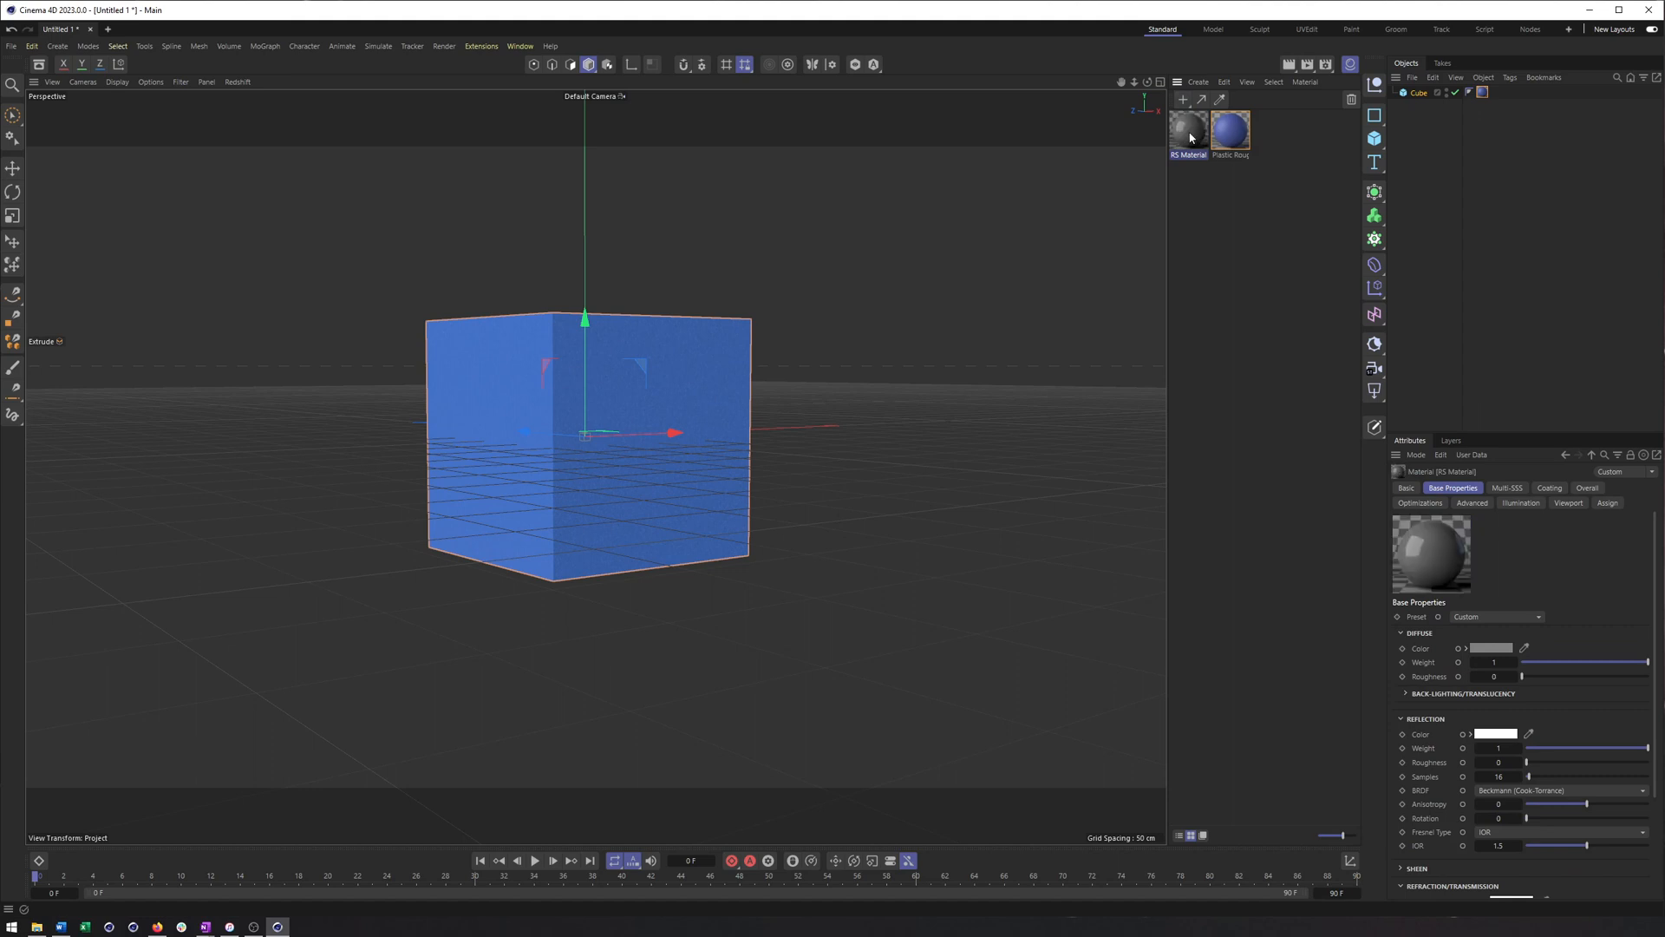
In the RS Material node graph, connect the Sticker2 image to Diffuse Color and its mask to Opacity.
{"action": "double_click", "coordinate": [1187, 130]}
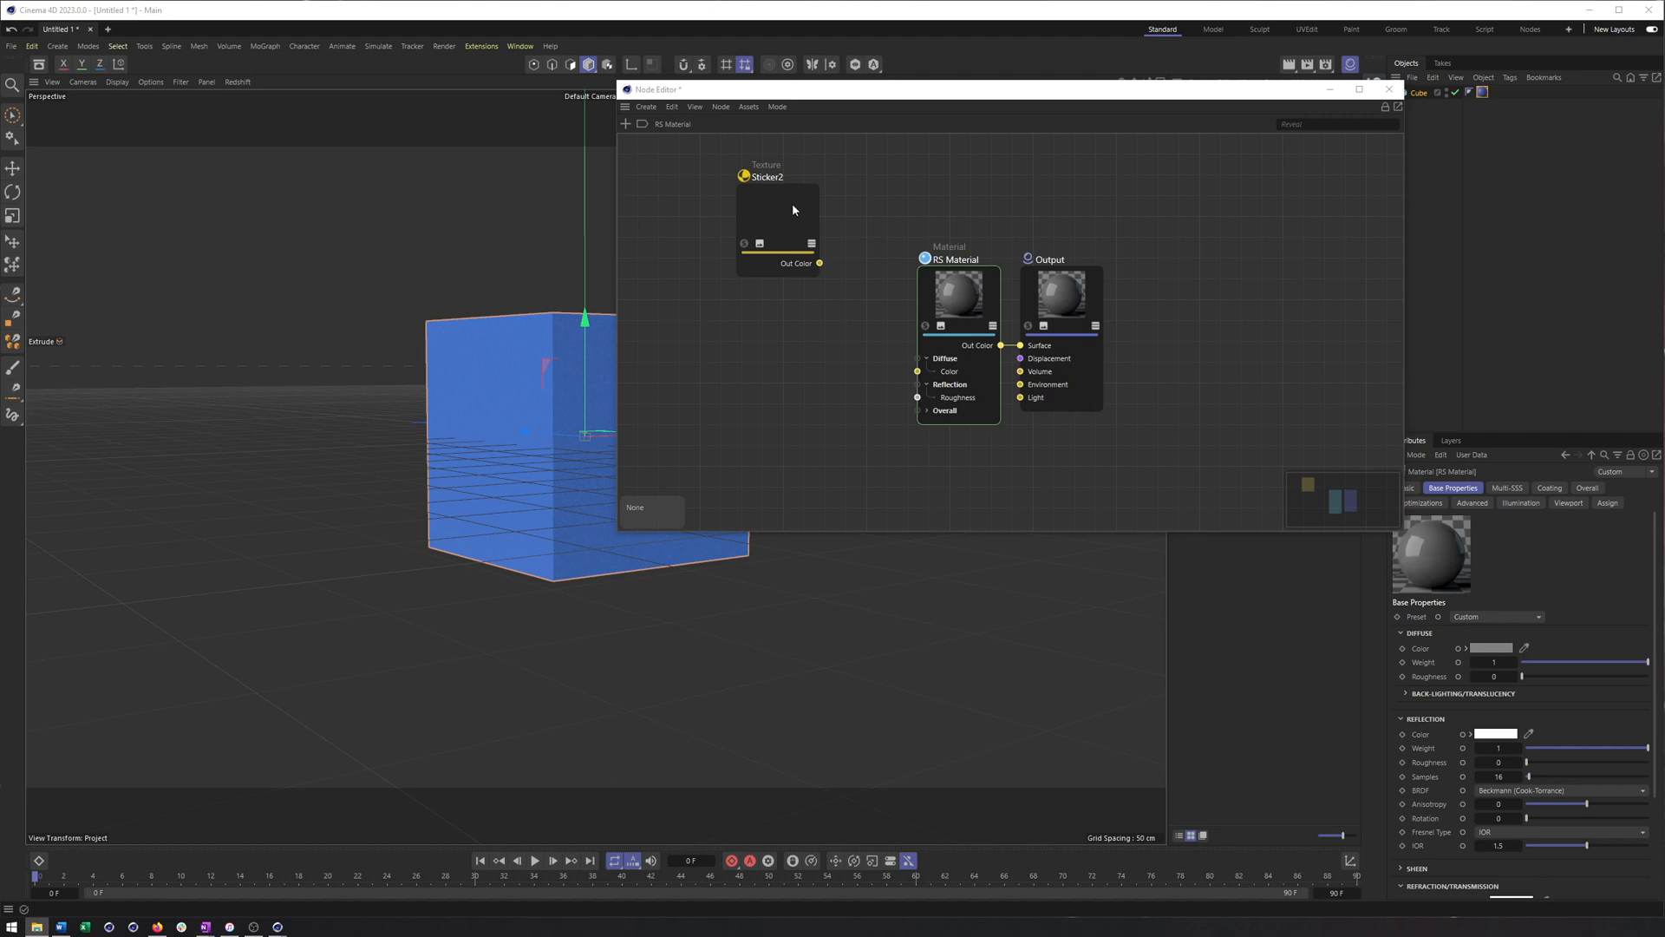
{"action": "left_click", "coordinate": [777, 219]}
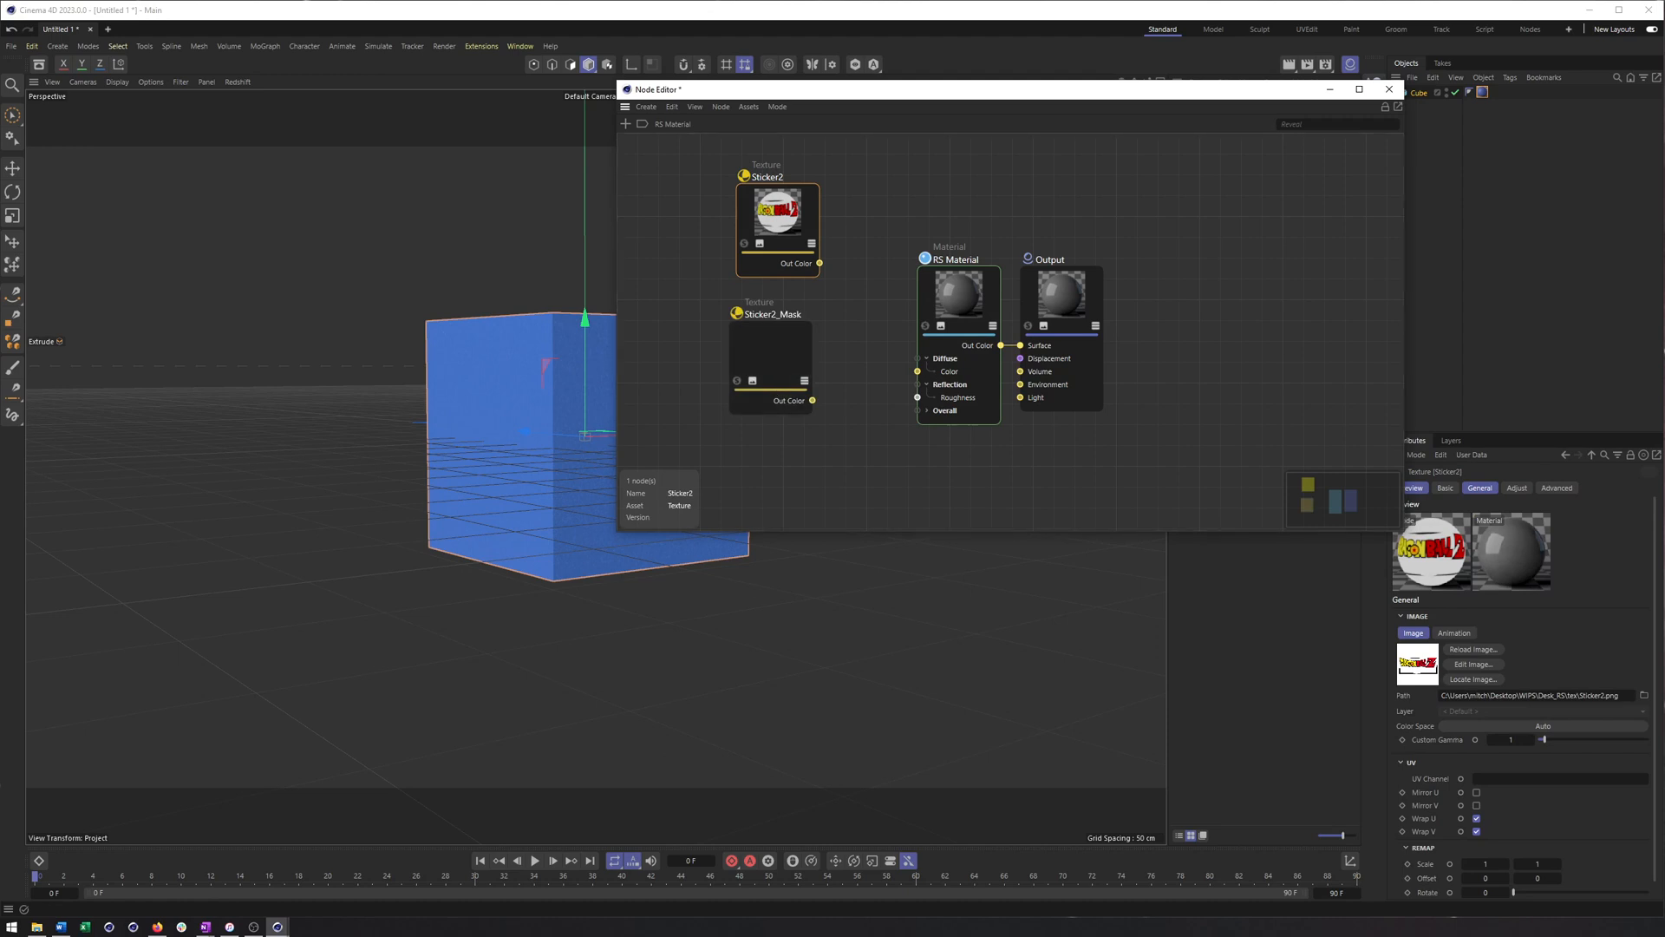
{"action": "mouse_move", "coordinate": [968, 268]}
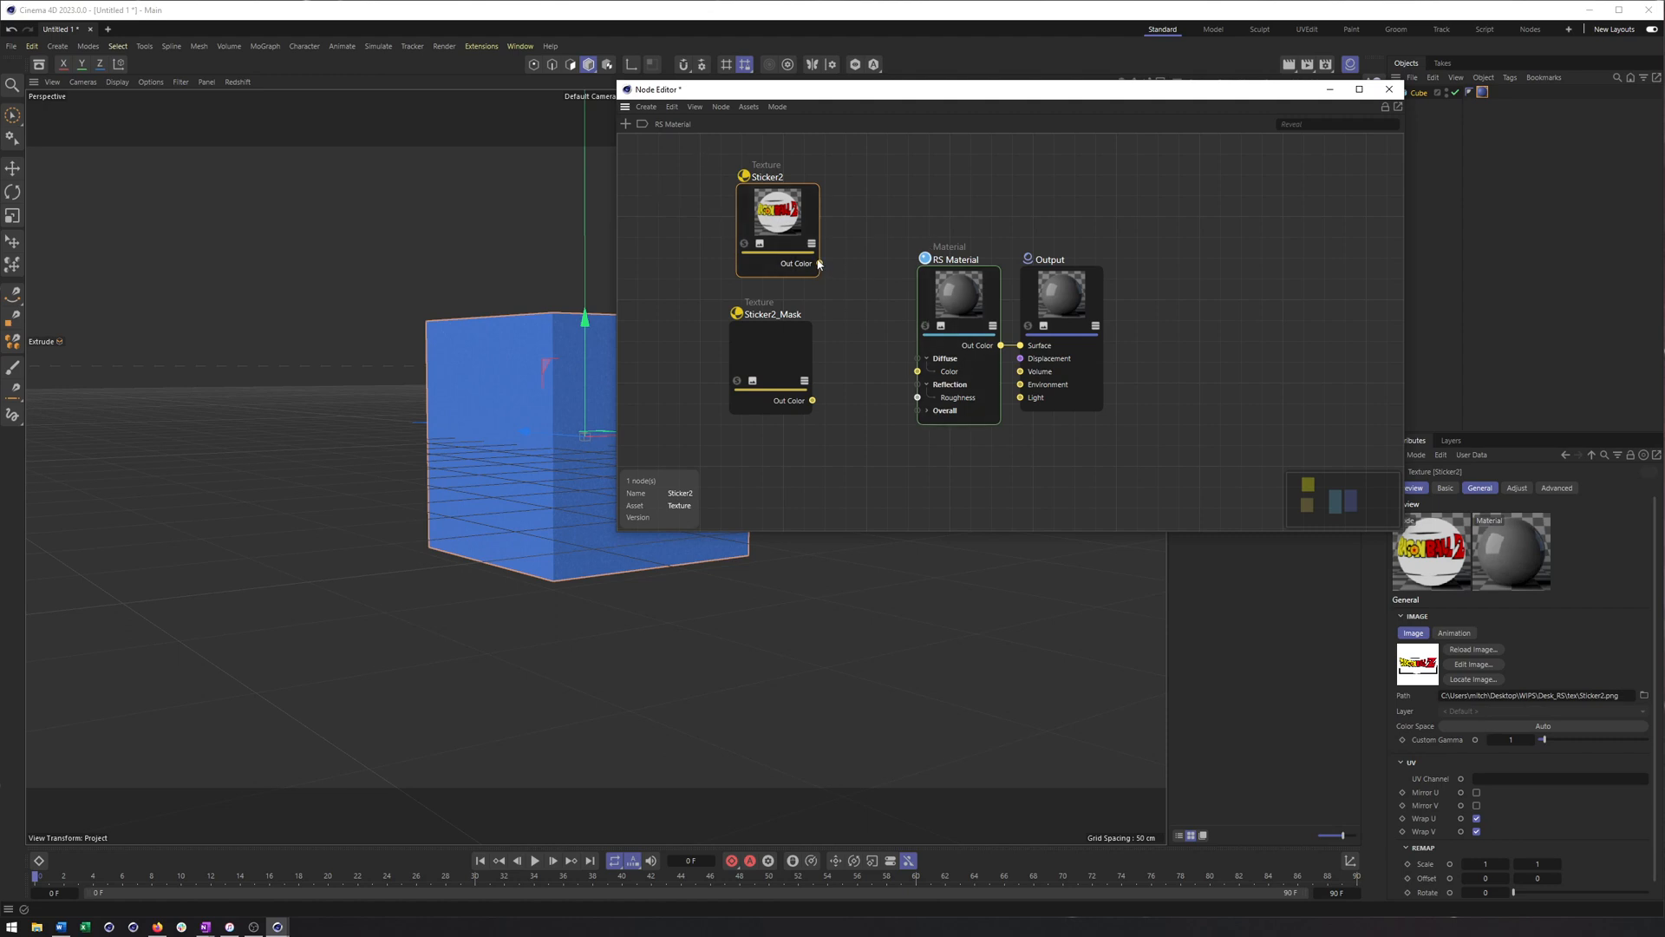
{"action": "left_click_drag", "start_coordinate": [817, 262], "coordinate": [916, 375]}
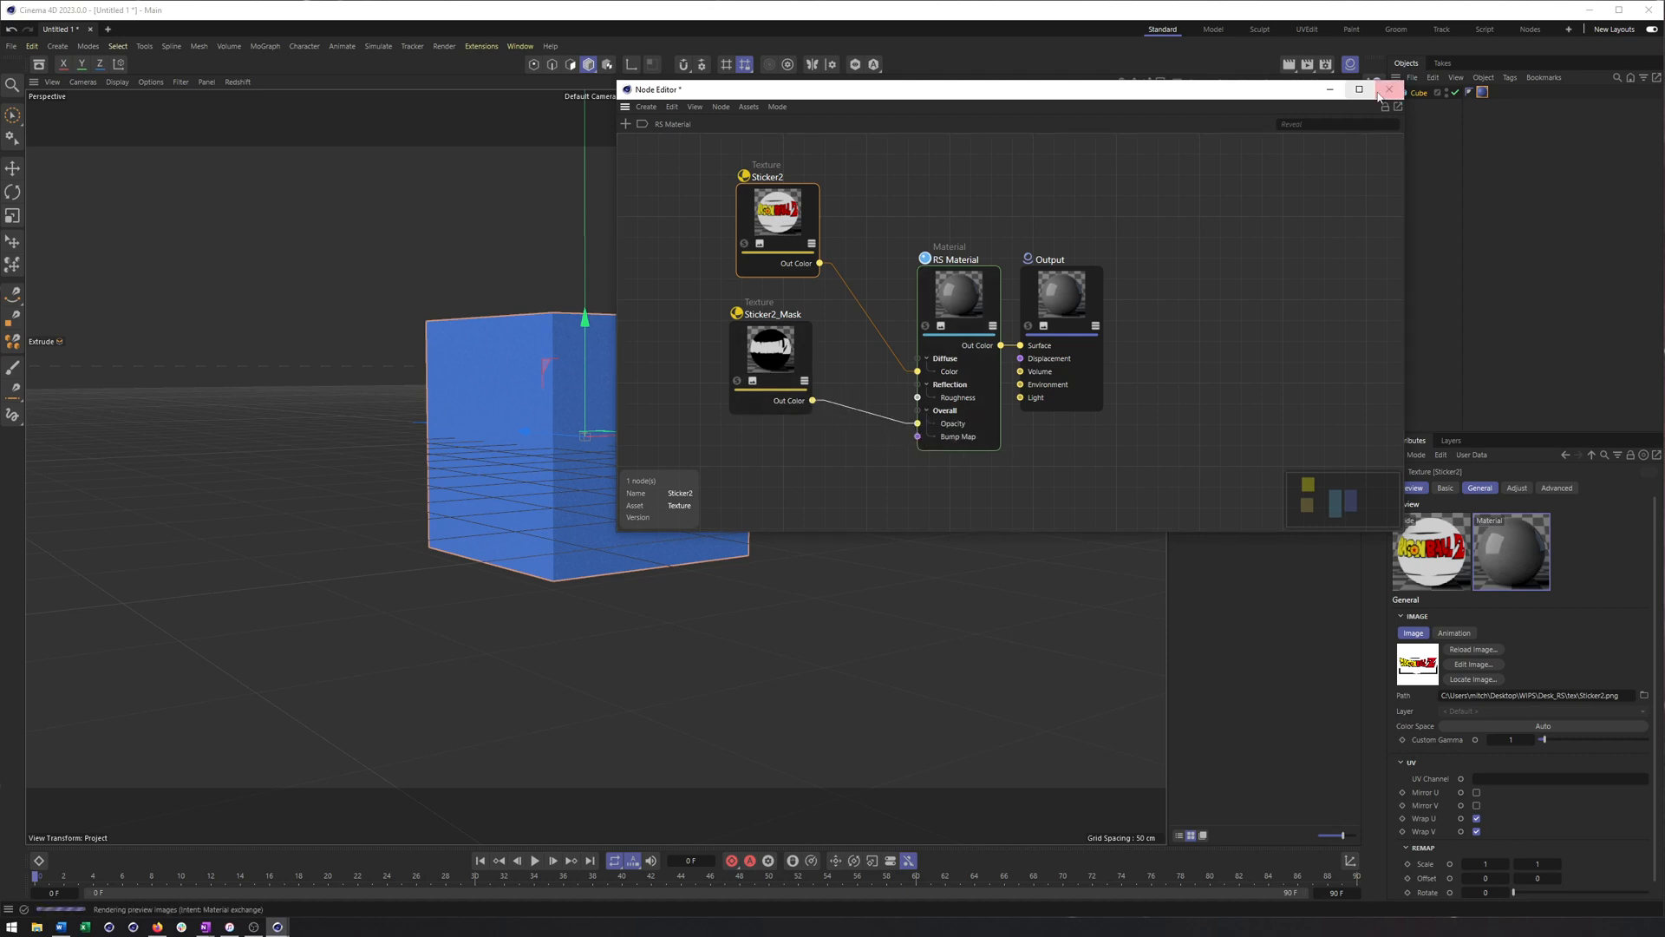
{"action": "left_click", "coordinate": [1388, 89]}
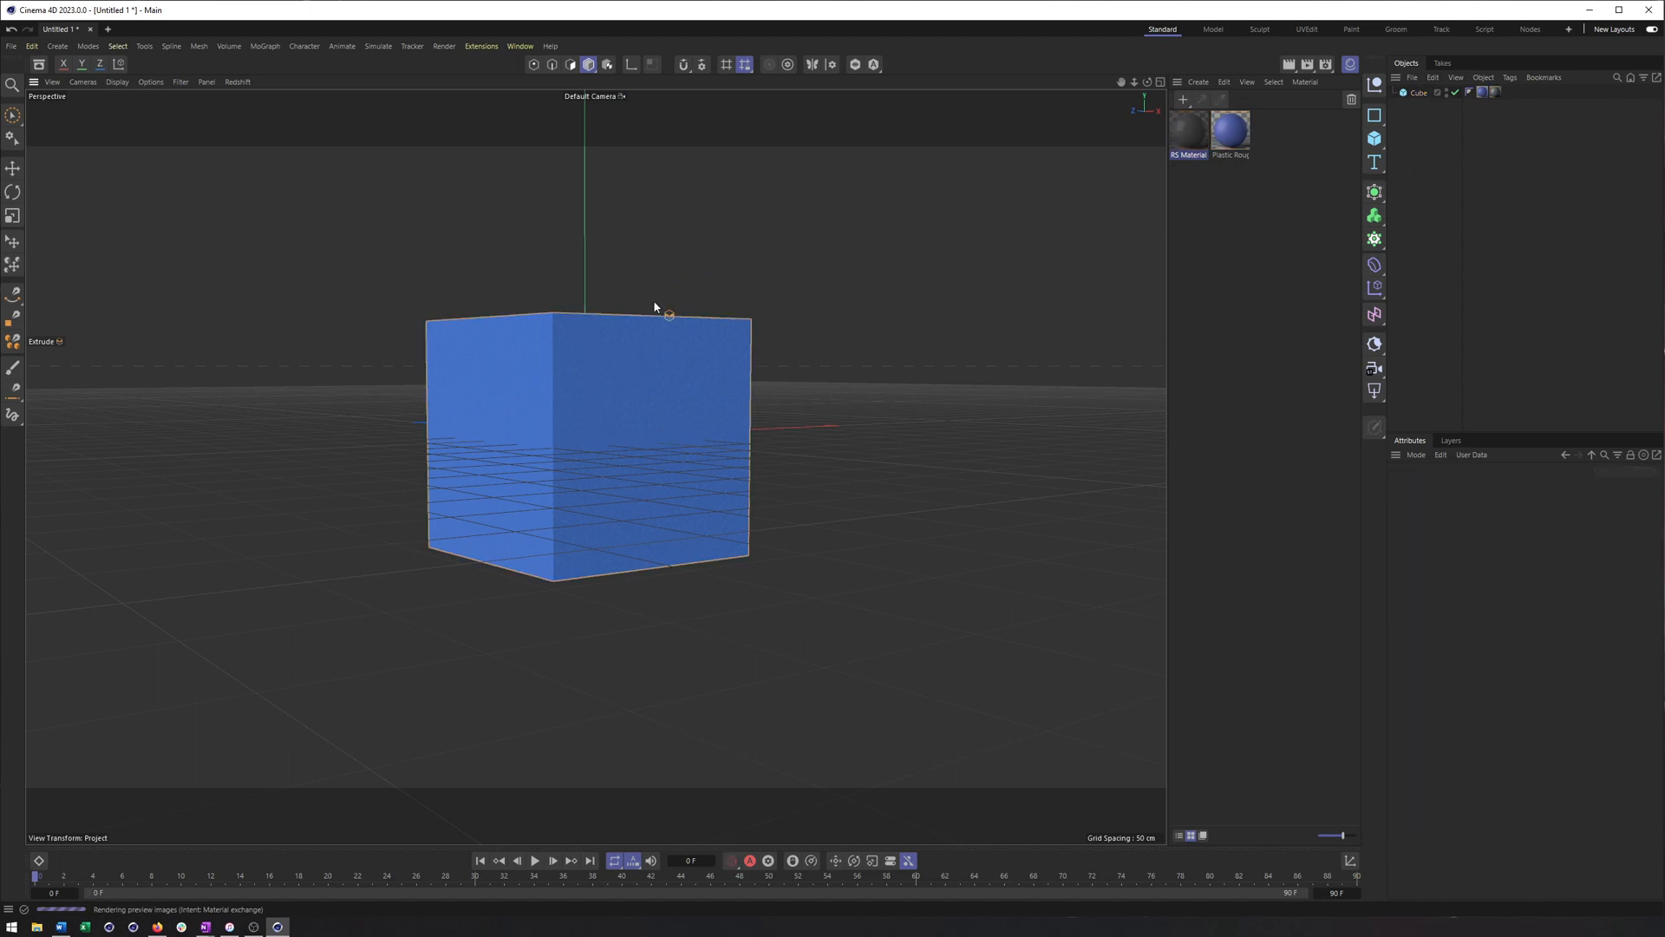
Assign the RS Material to the Cube and select its material tag.
{"action": "double_click", "coordinate": [1186, 130]}
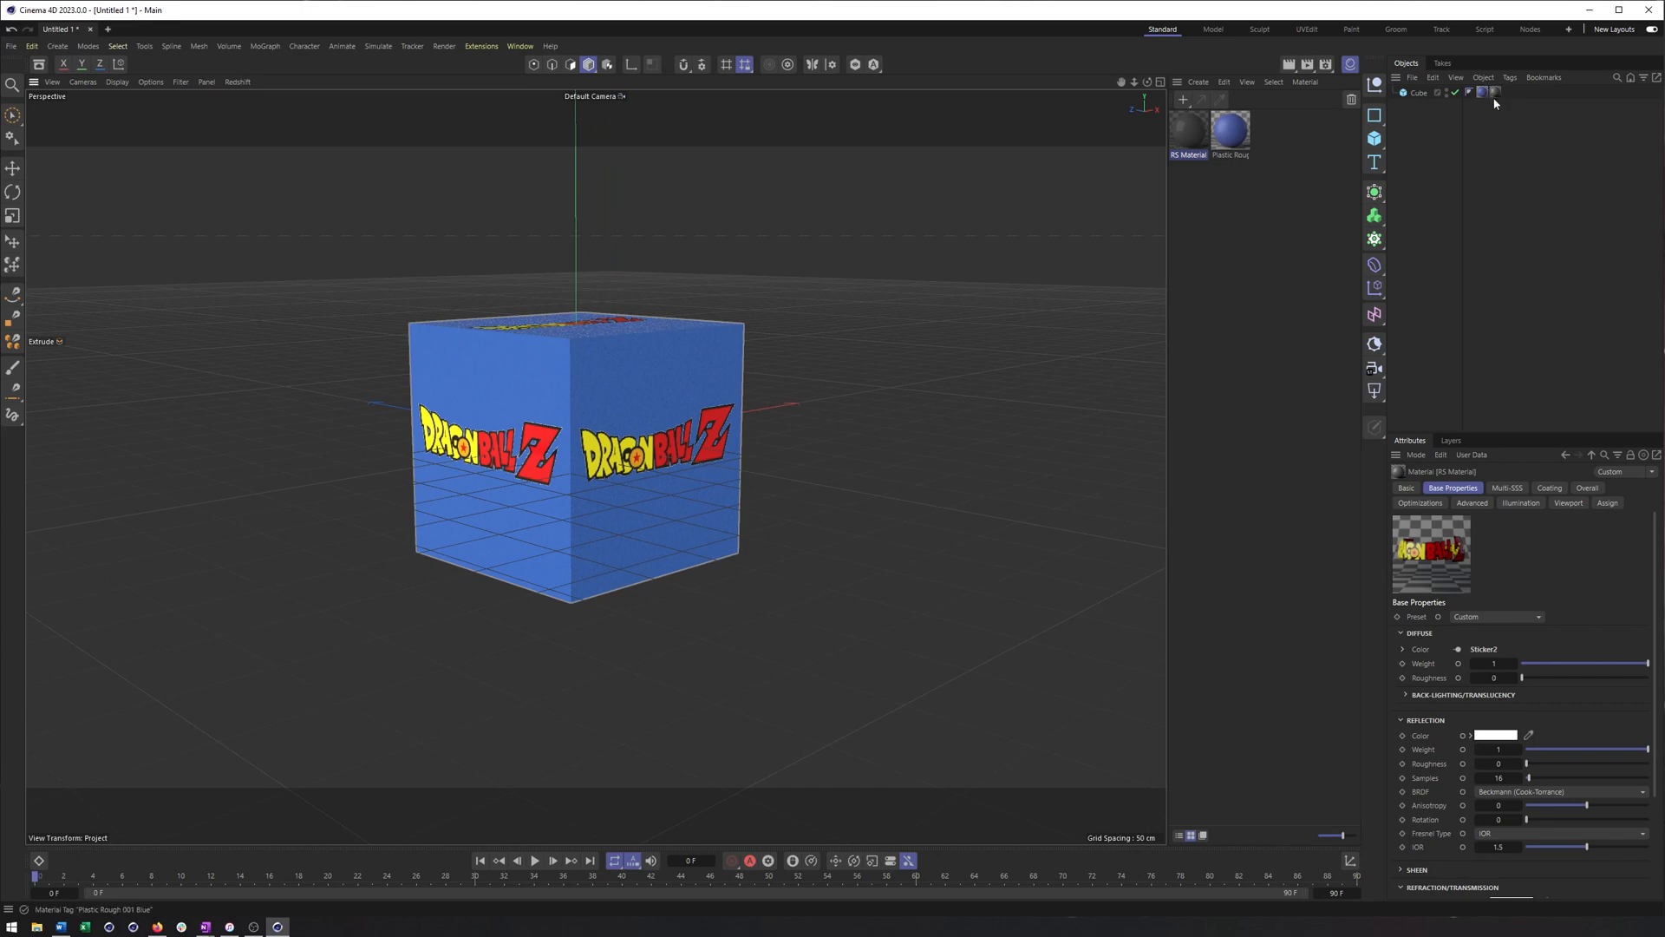
{"action": "left_click", "coordinate": [1495, 92]}
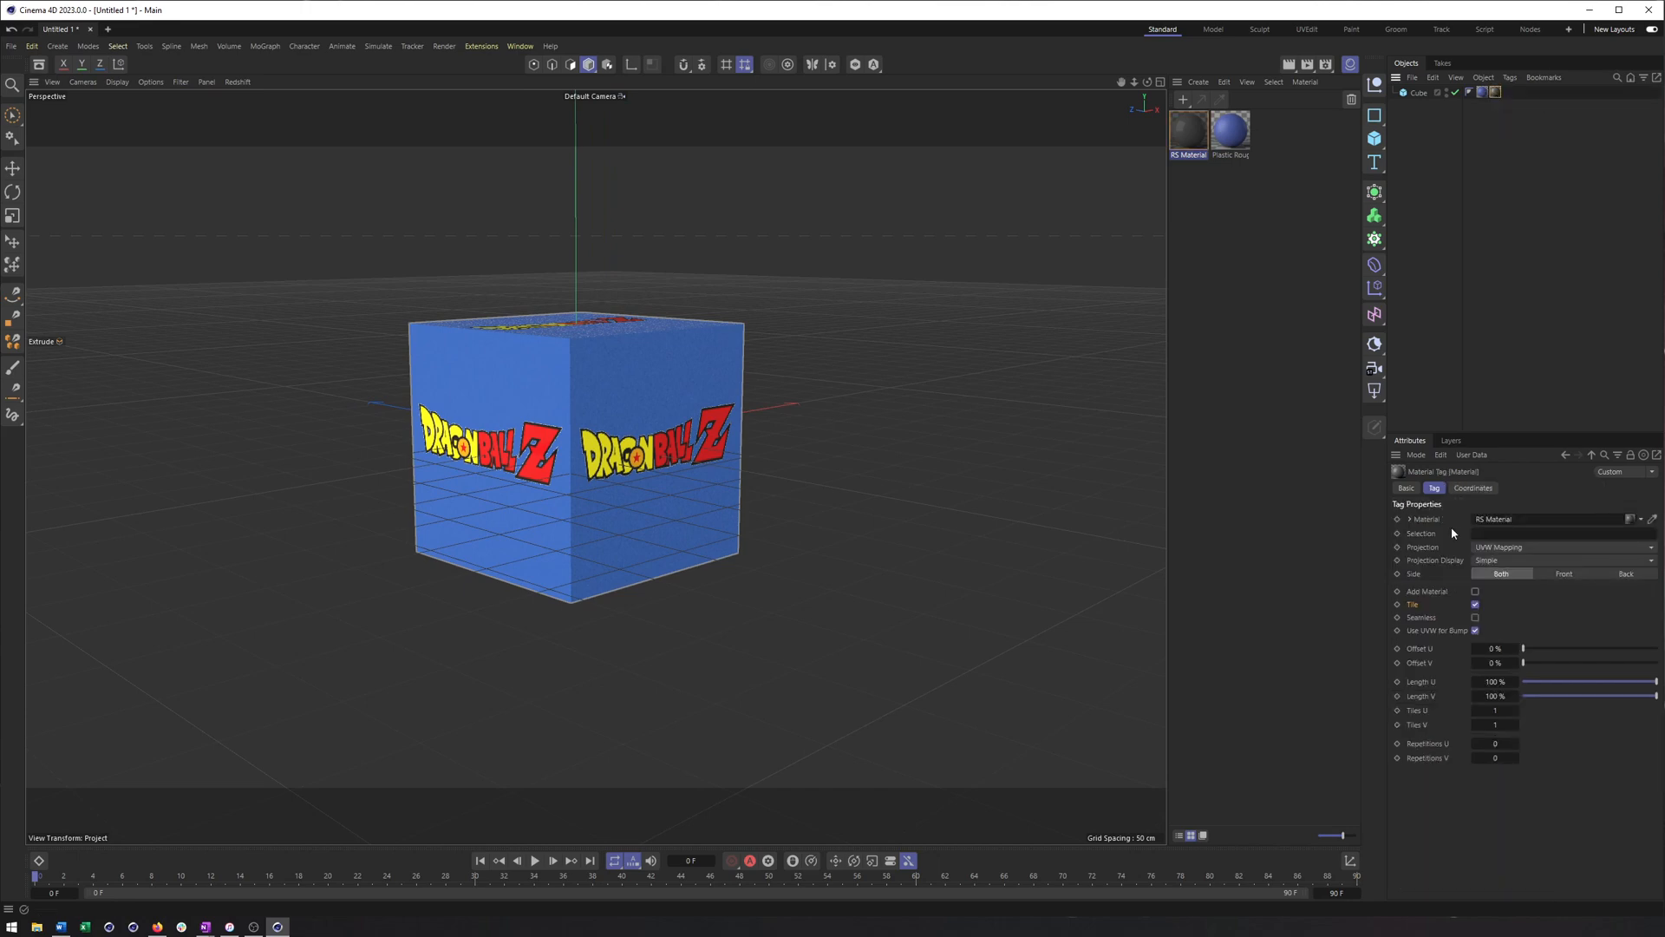
Set the sticker tag's Projection to Flat and turn off Tile so the logo shows once.
{"action": "left_click", "coordinate": [1561, 547]}
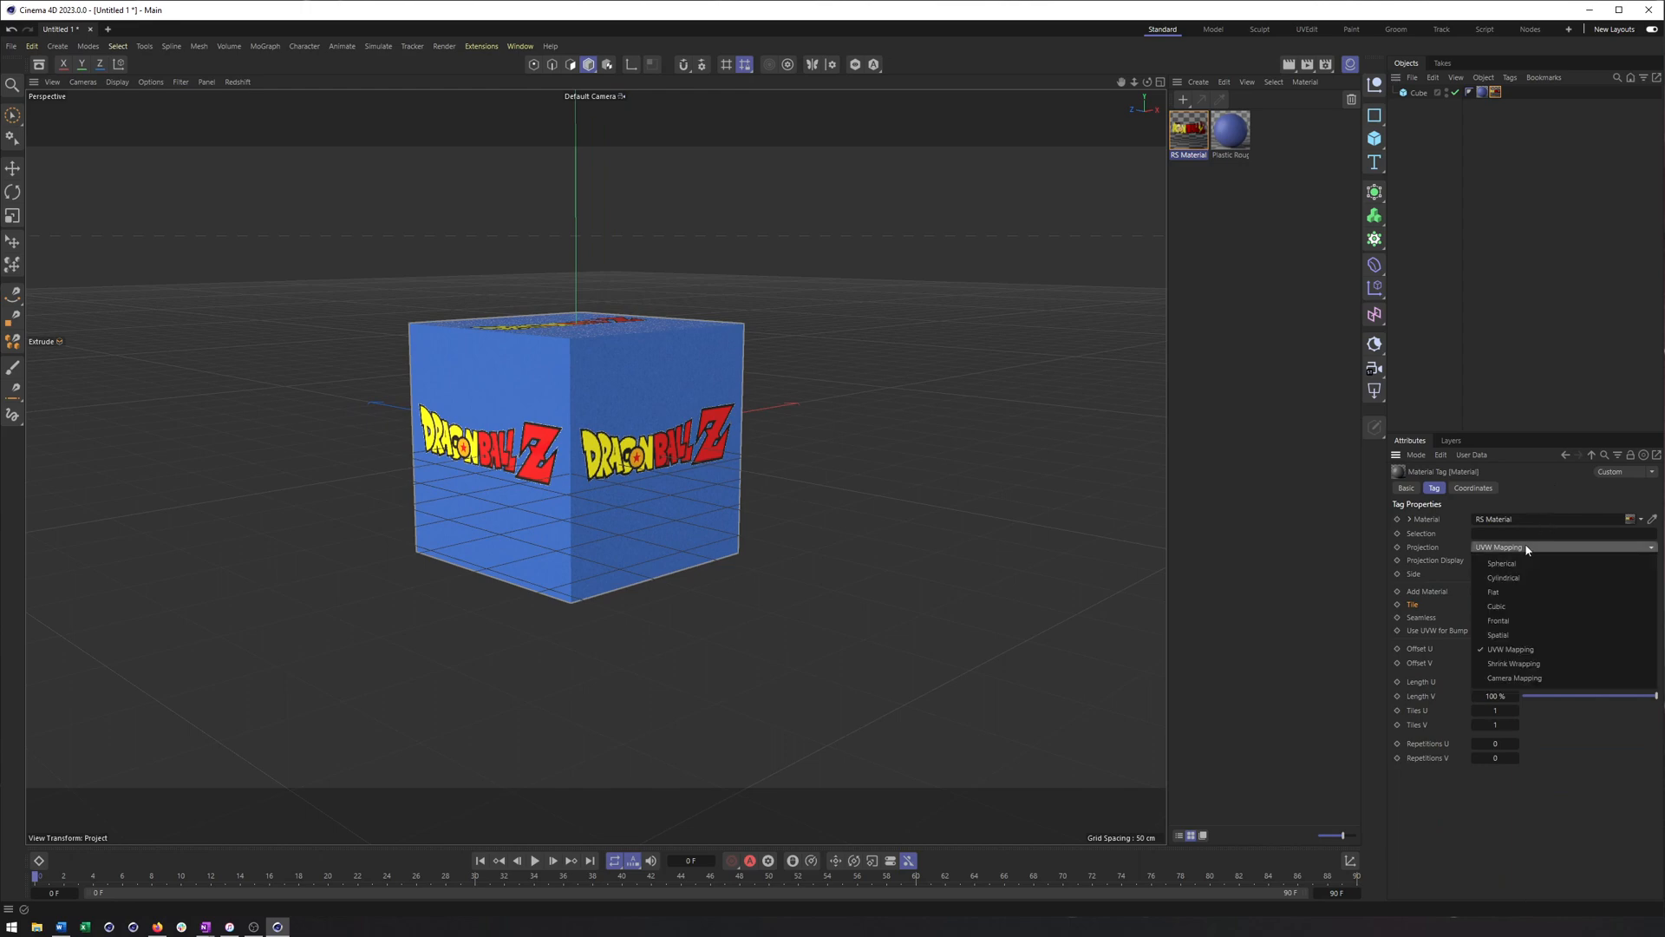
{"action": "left_click", "coordinate": [1493, 591]}
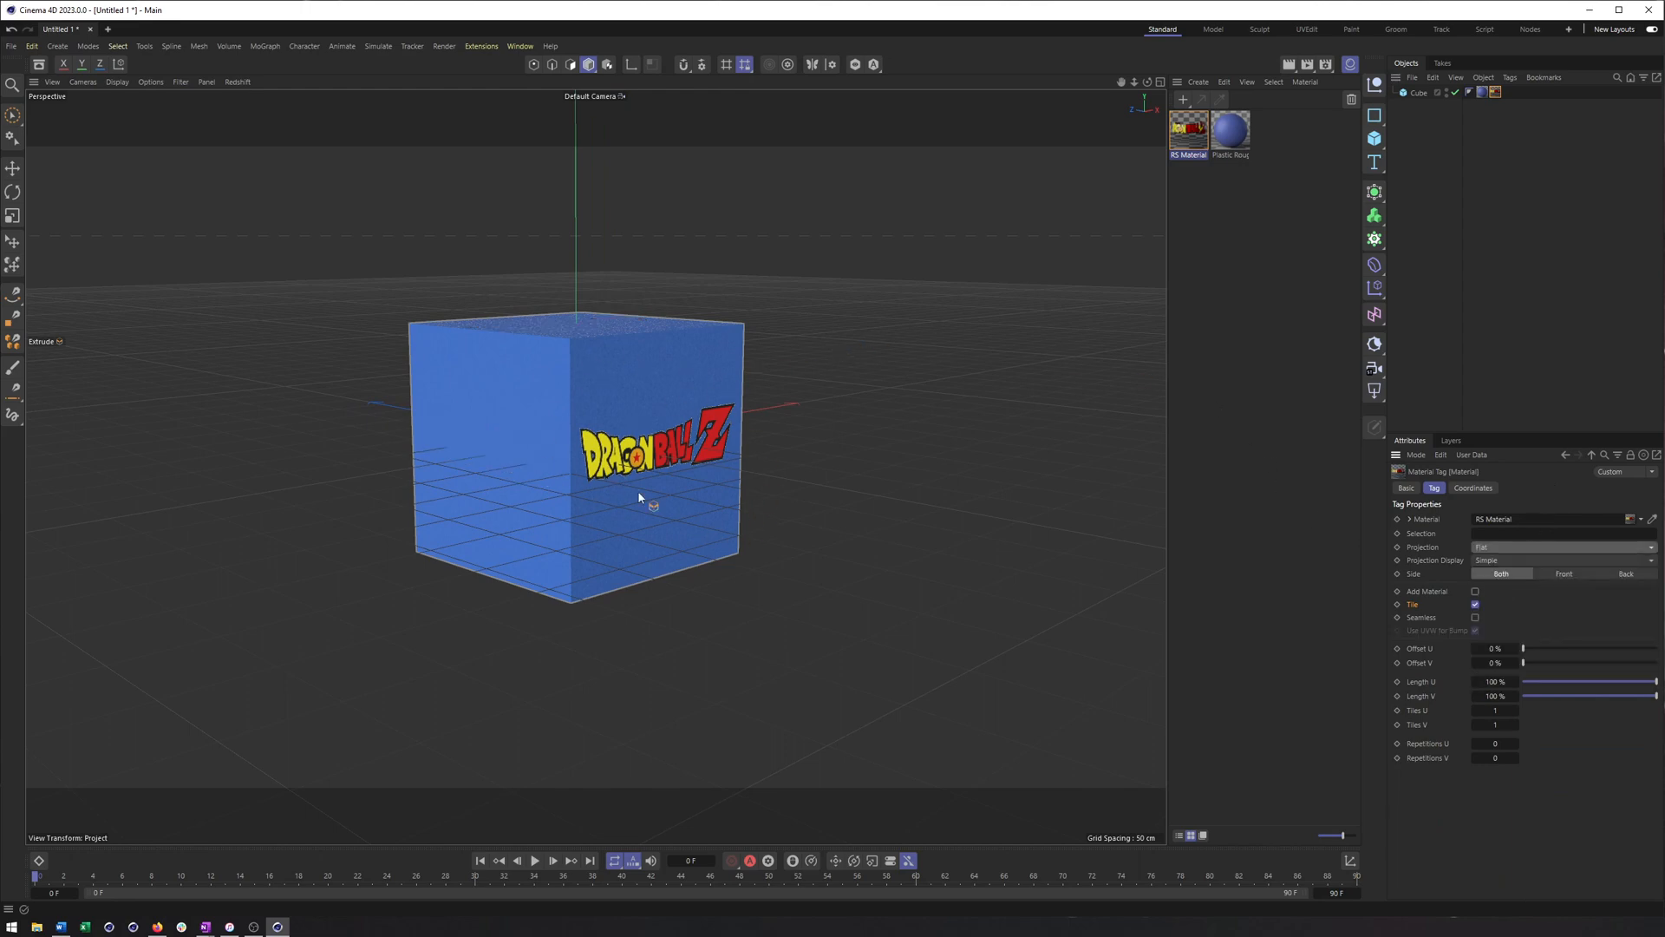
{"action": "left_click_drag", "start_coordinate": [636, 479], "coordinate": [319, 415]}
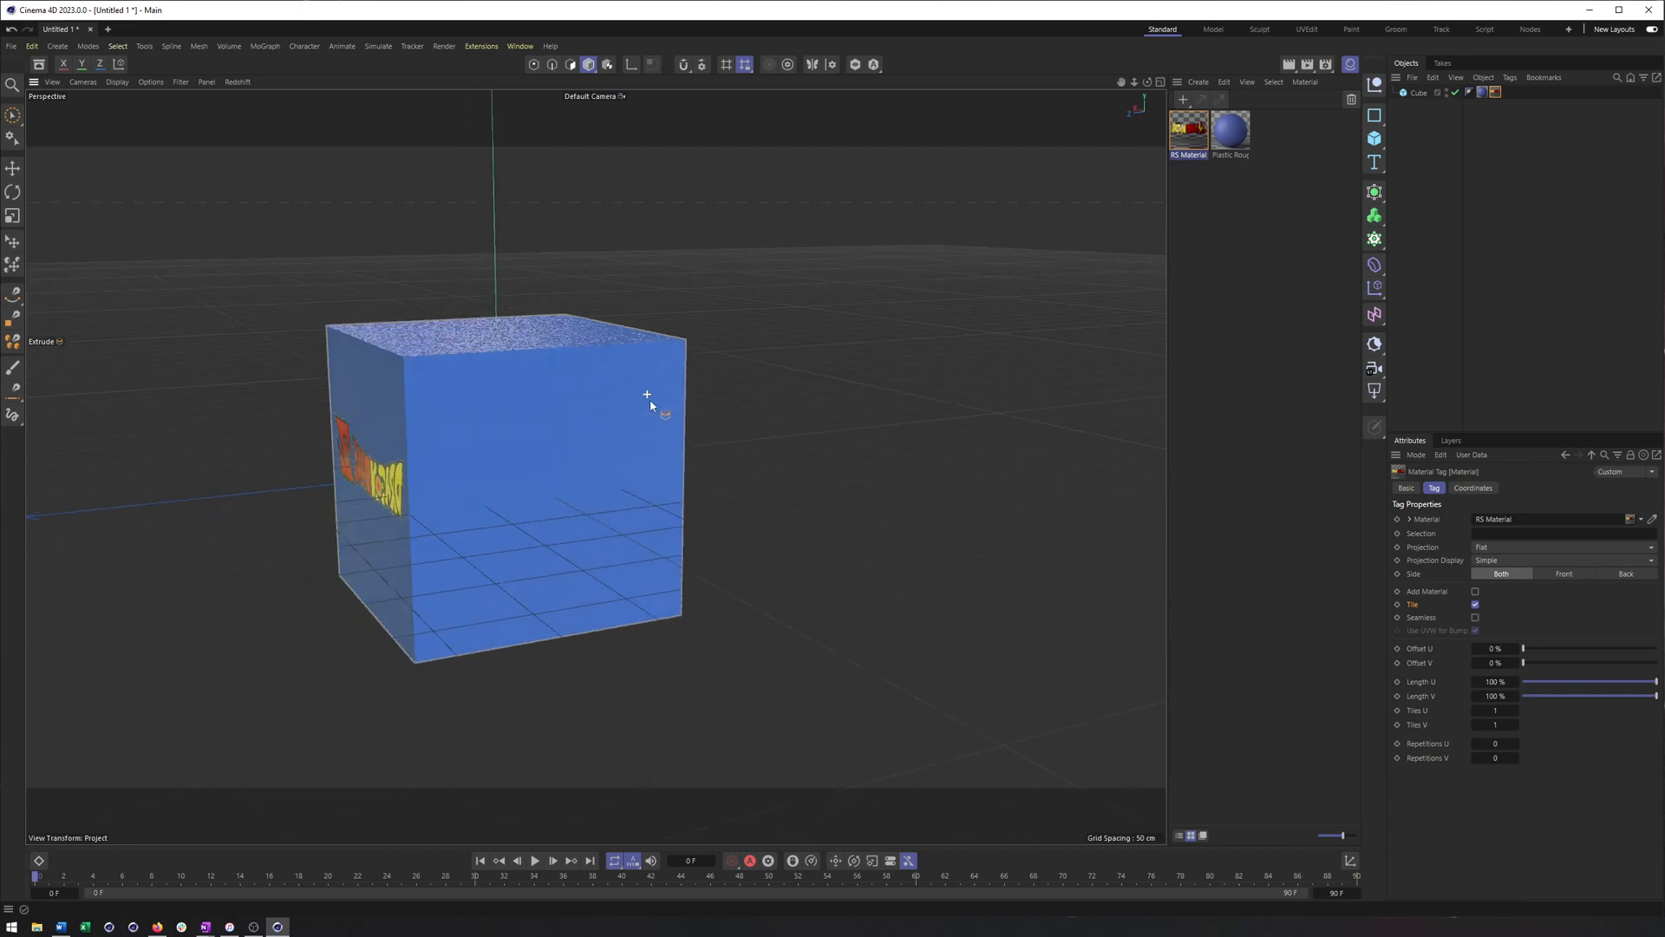
{"action": "left_click", "coordinate": [1474, 603]}
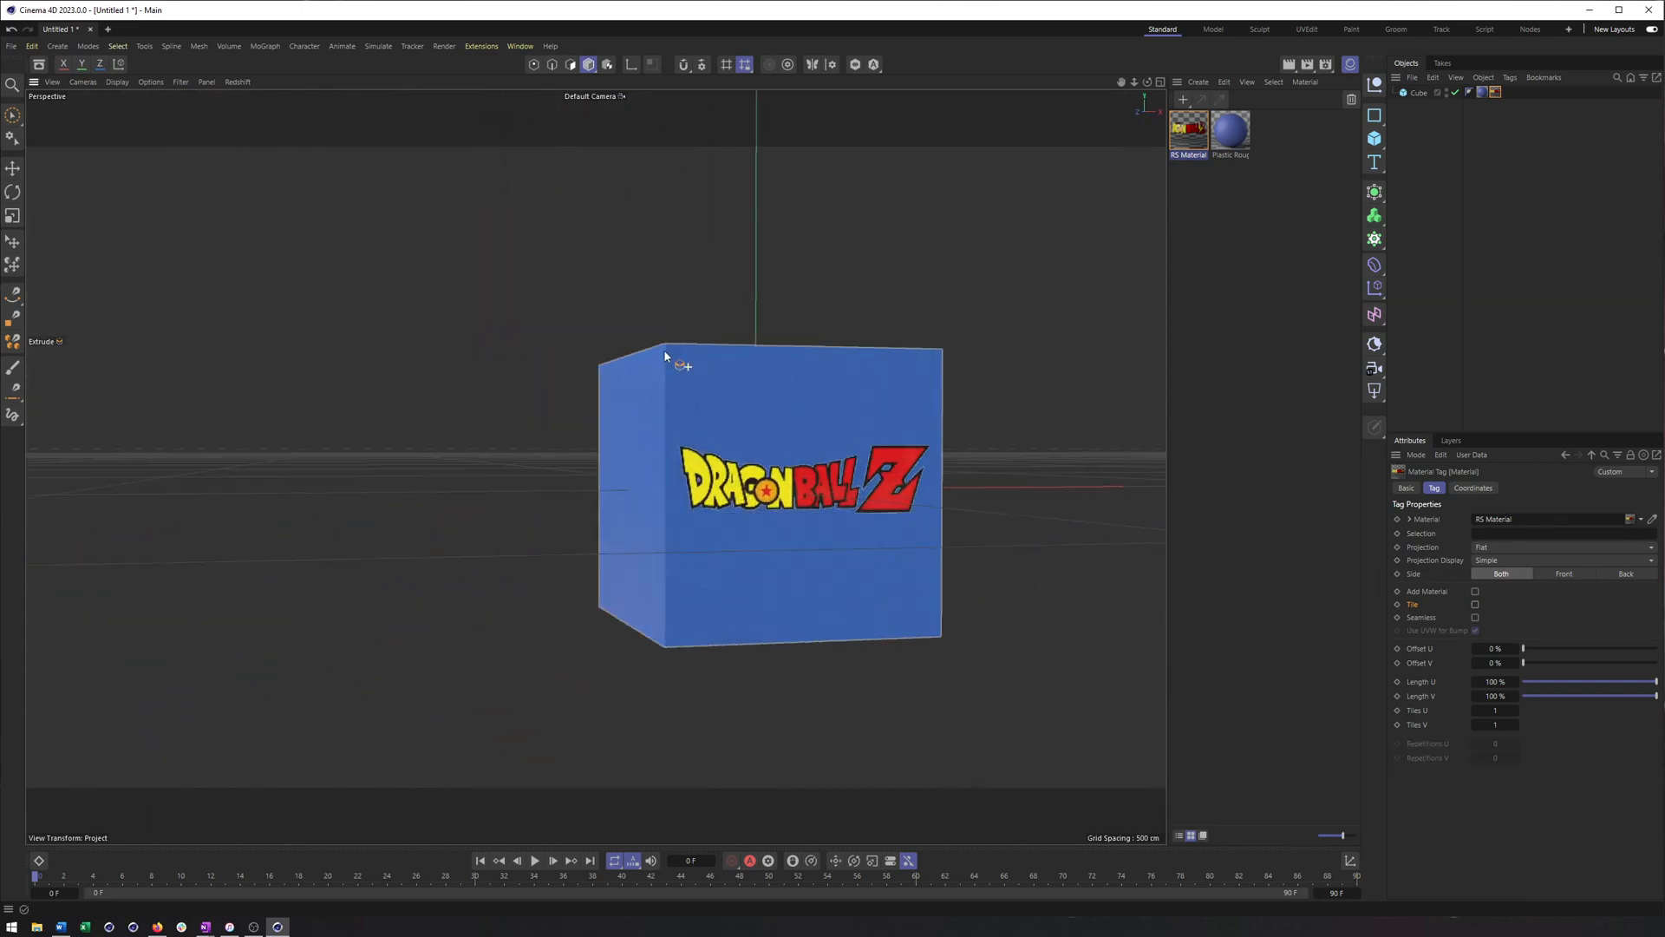
{"action": "scroll", "scroll_direction": "down", "scroll_amount": 3}
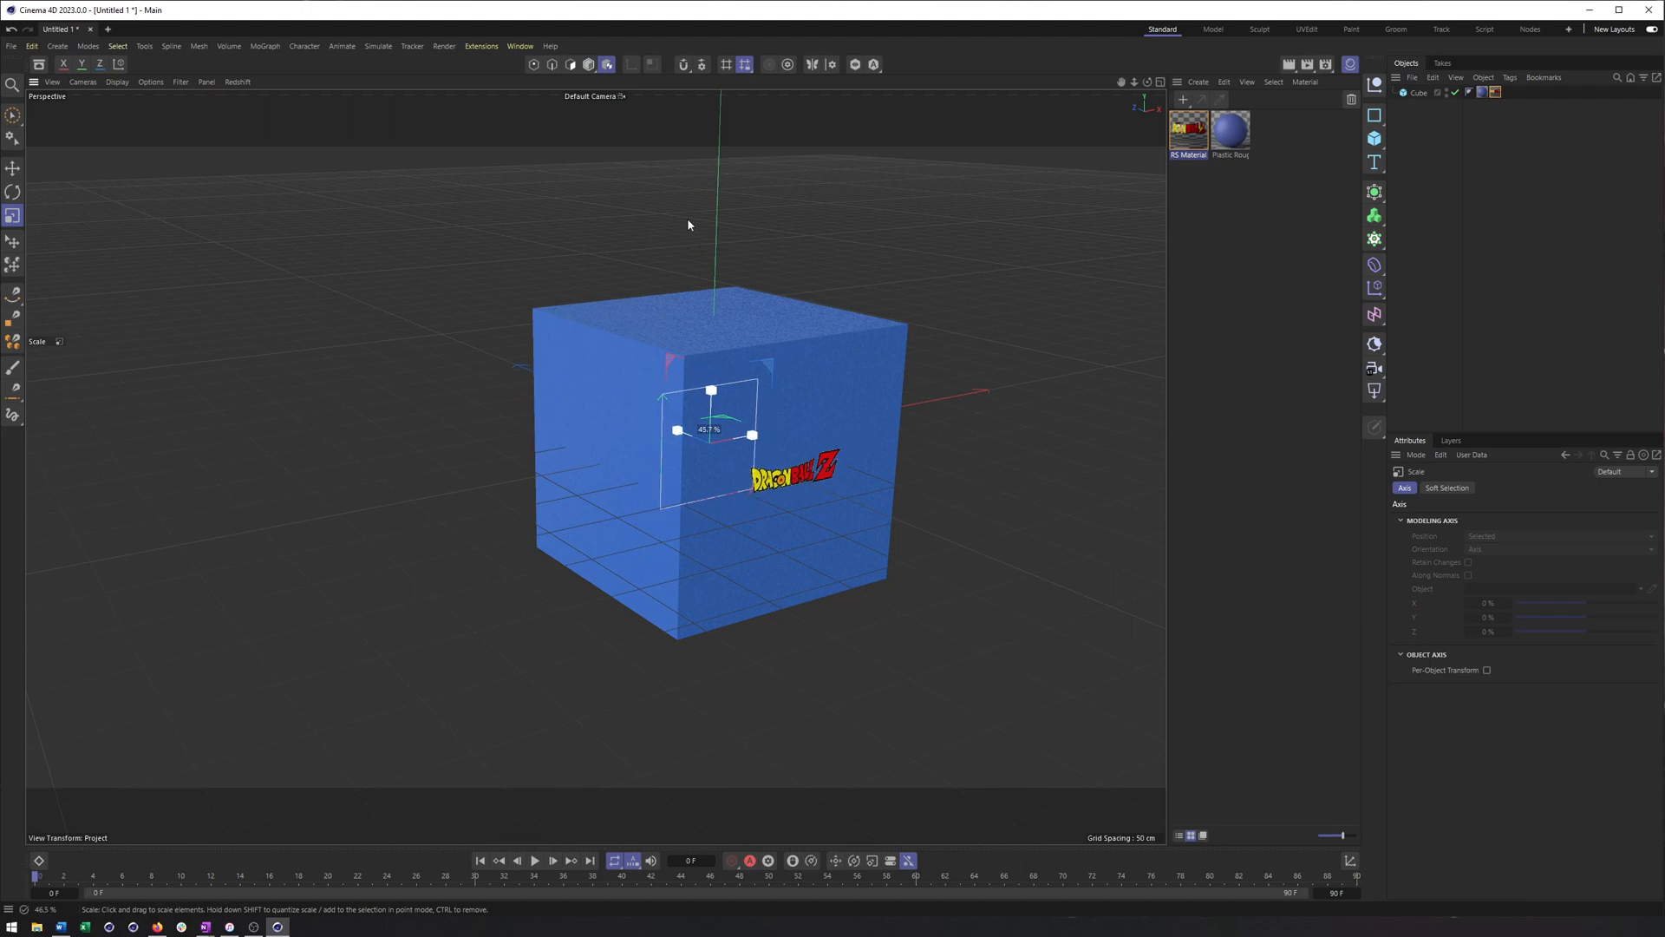
Tilt and reposition the logo sticker on the cube face in Texture mode, then select its tag.
{"action": "left_click", "coordinate": [14, 193]}
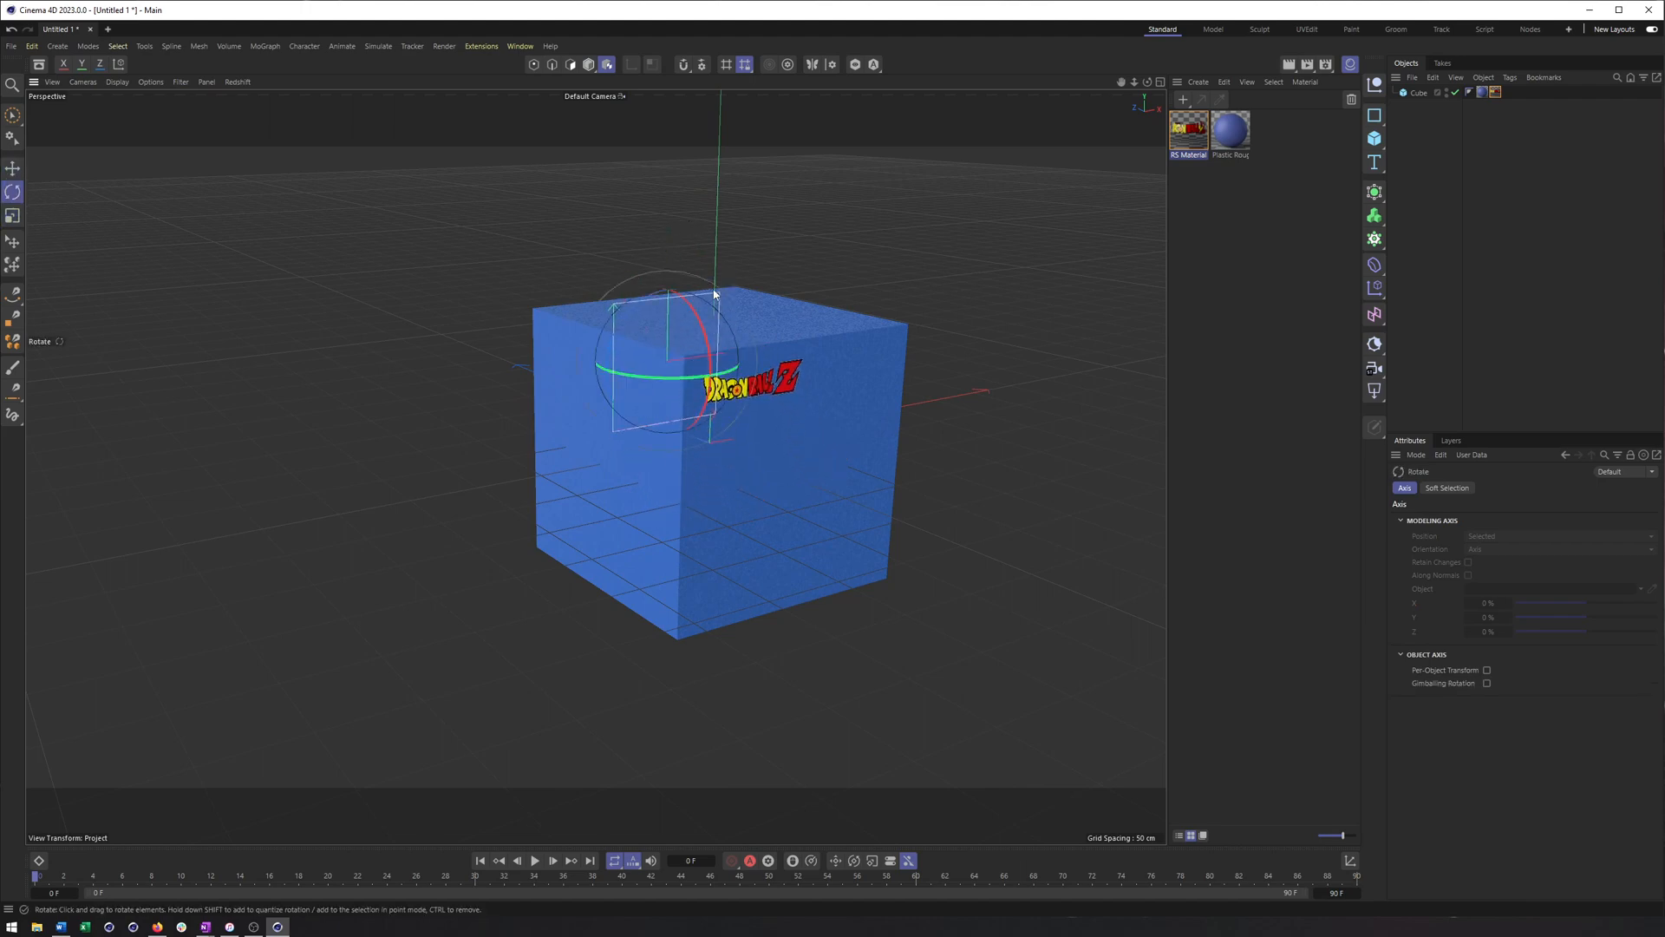
{"action": "left_click_drag", "start_coordinate": [711, 296], "coordinate": [641, 286]}
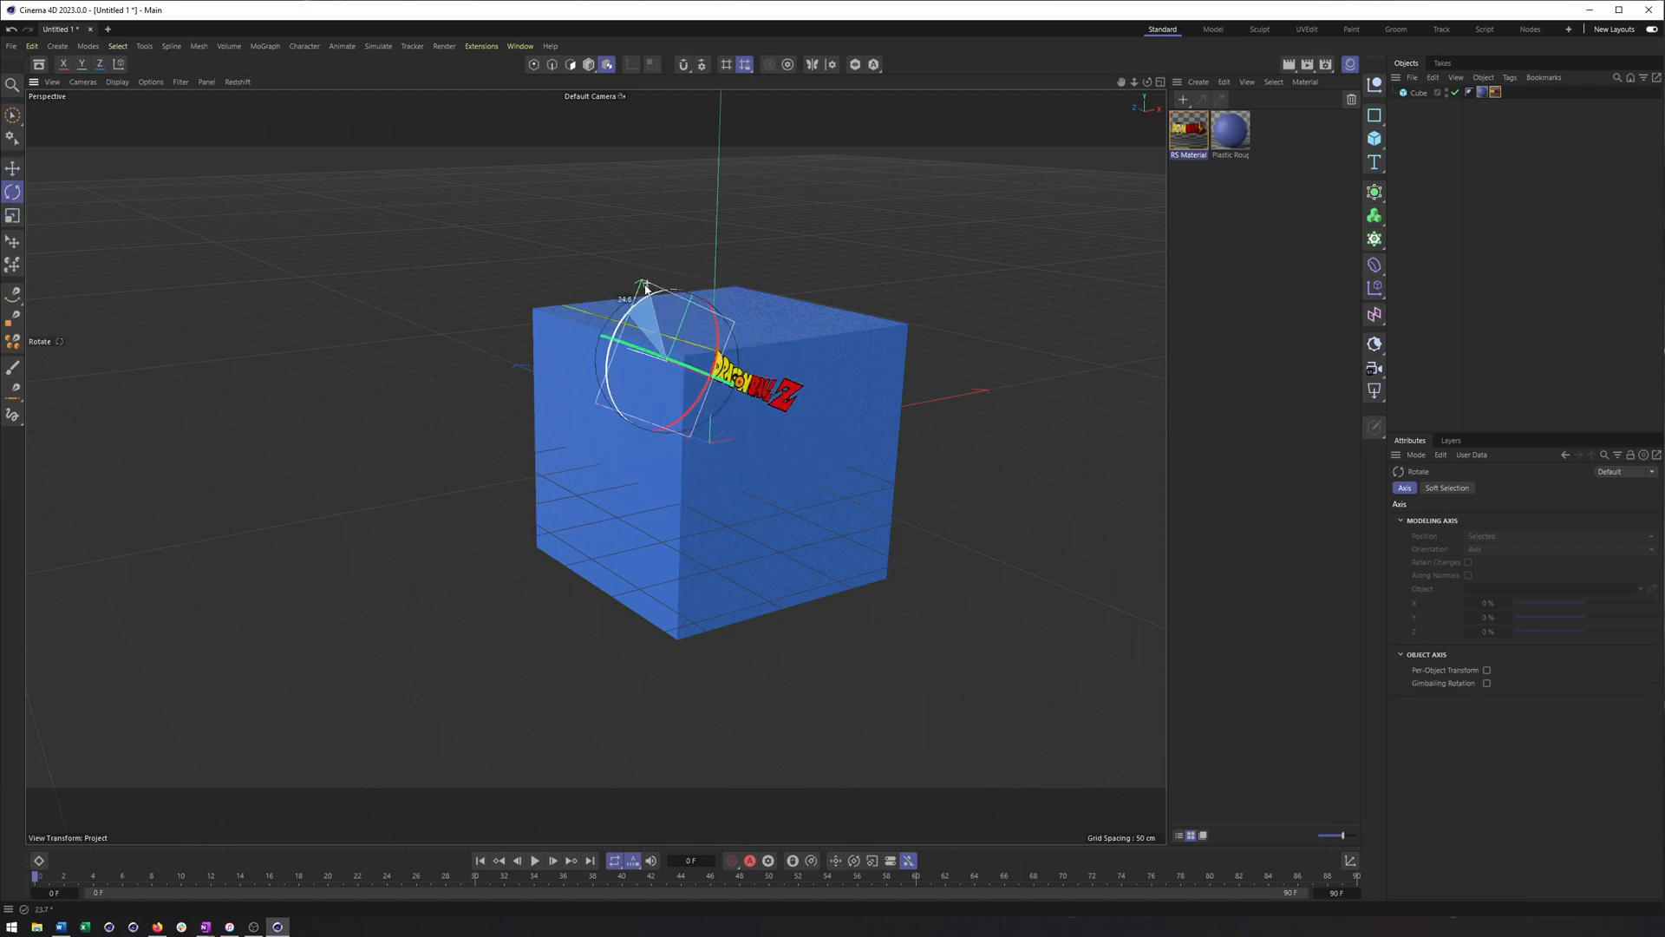
{"action": "left_click", "coordinate": [13, 168]}
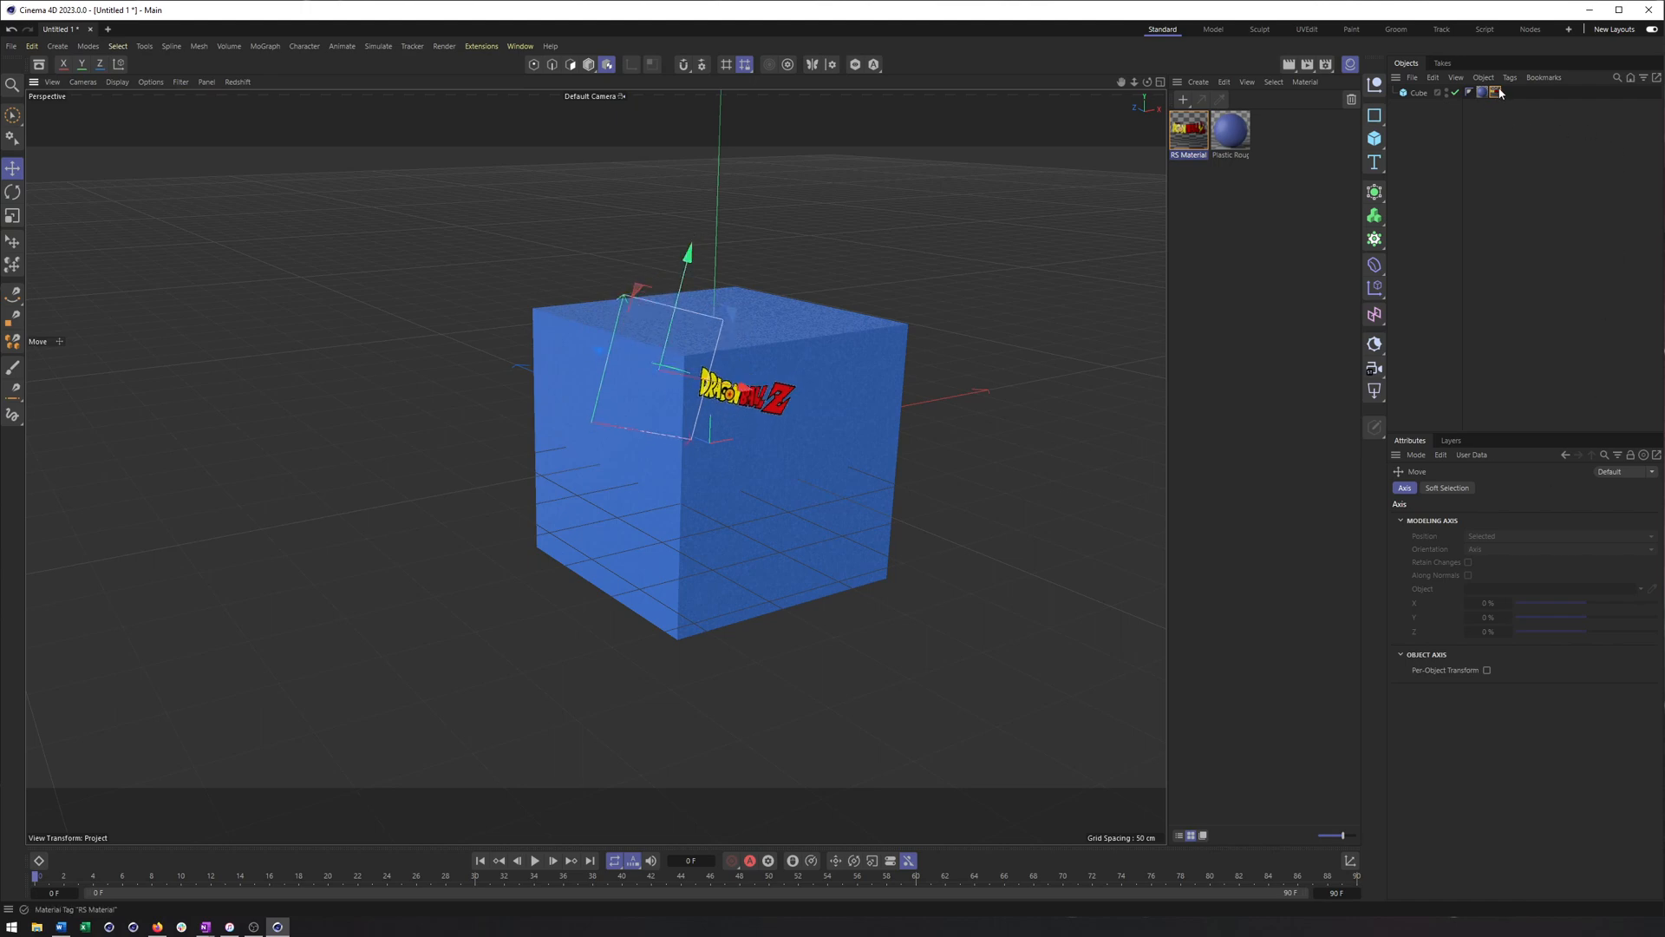
{"action": "left_click", "coordinate": [1500, 92]}
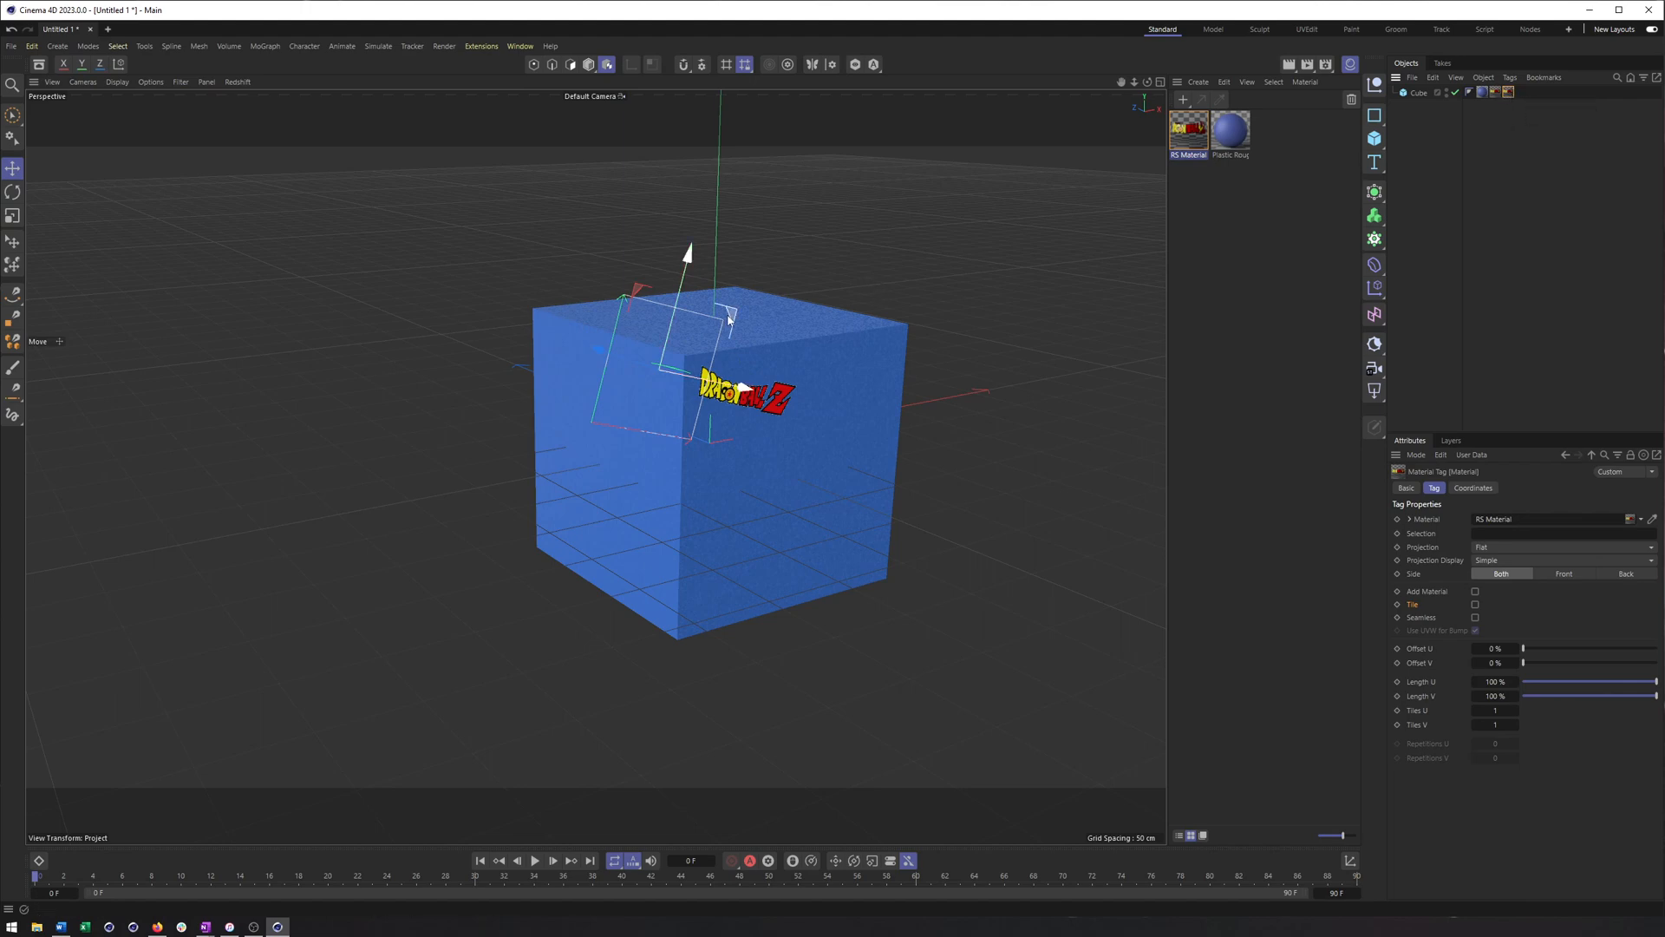
Rotate and move the duplicated sticker so a second logo sits on the face.
{"action": "left_click", "coordinate": [14, 193]}
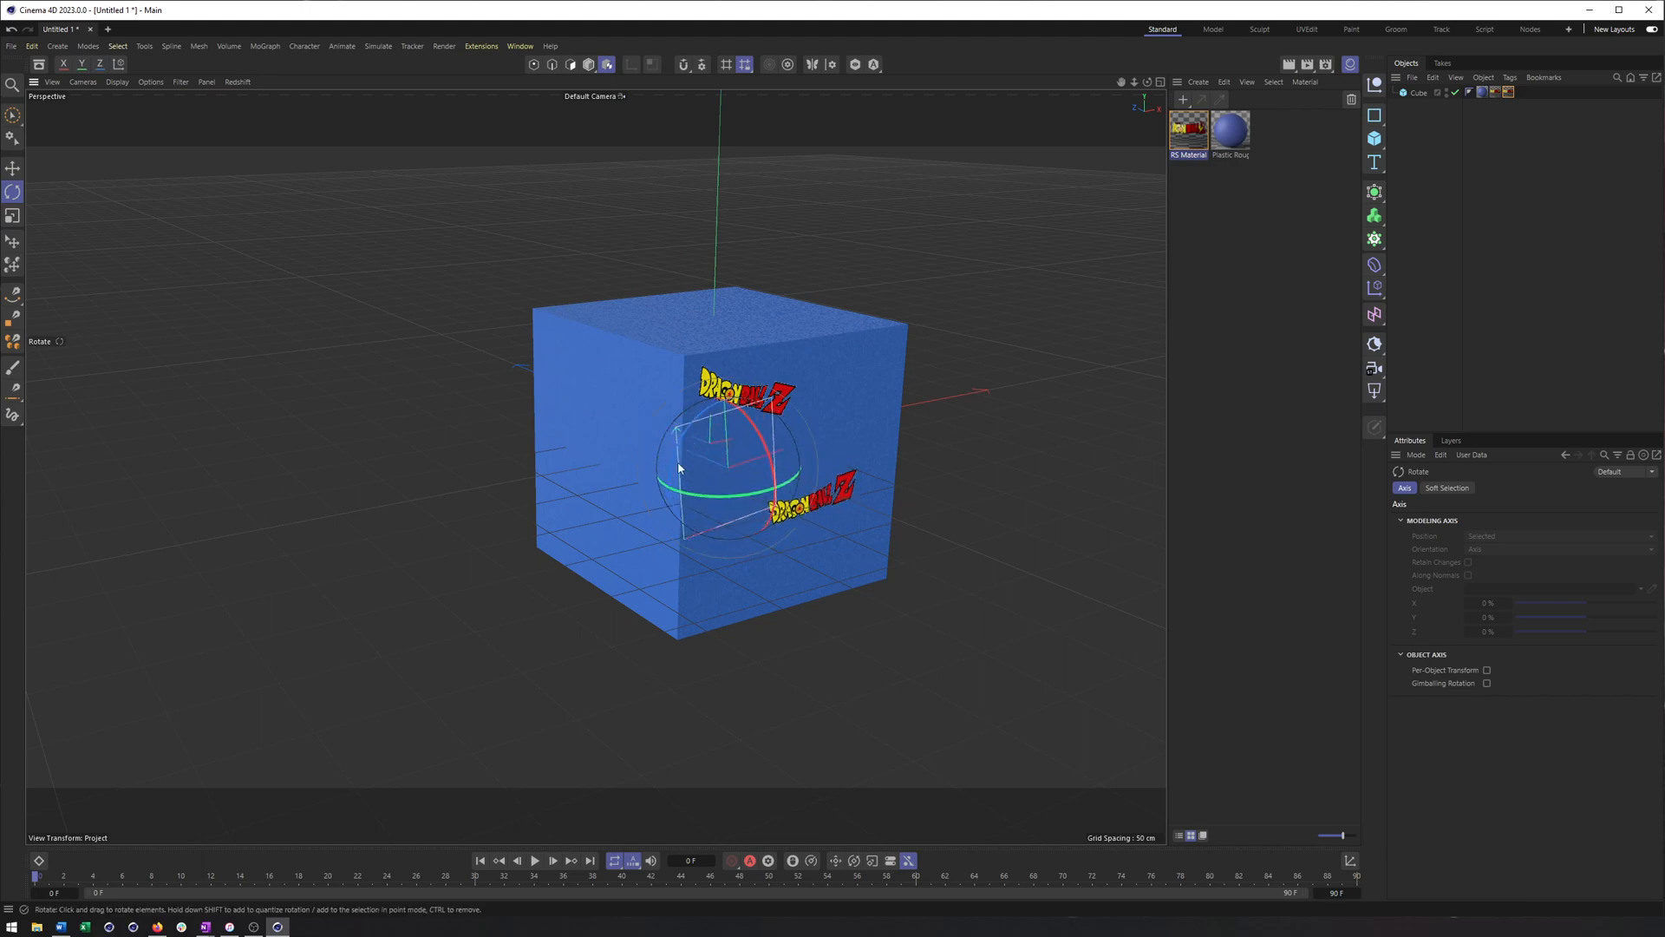
{"action": "left_click", "coordinate": [12, 168]}
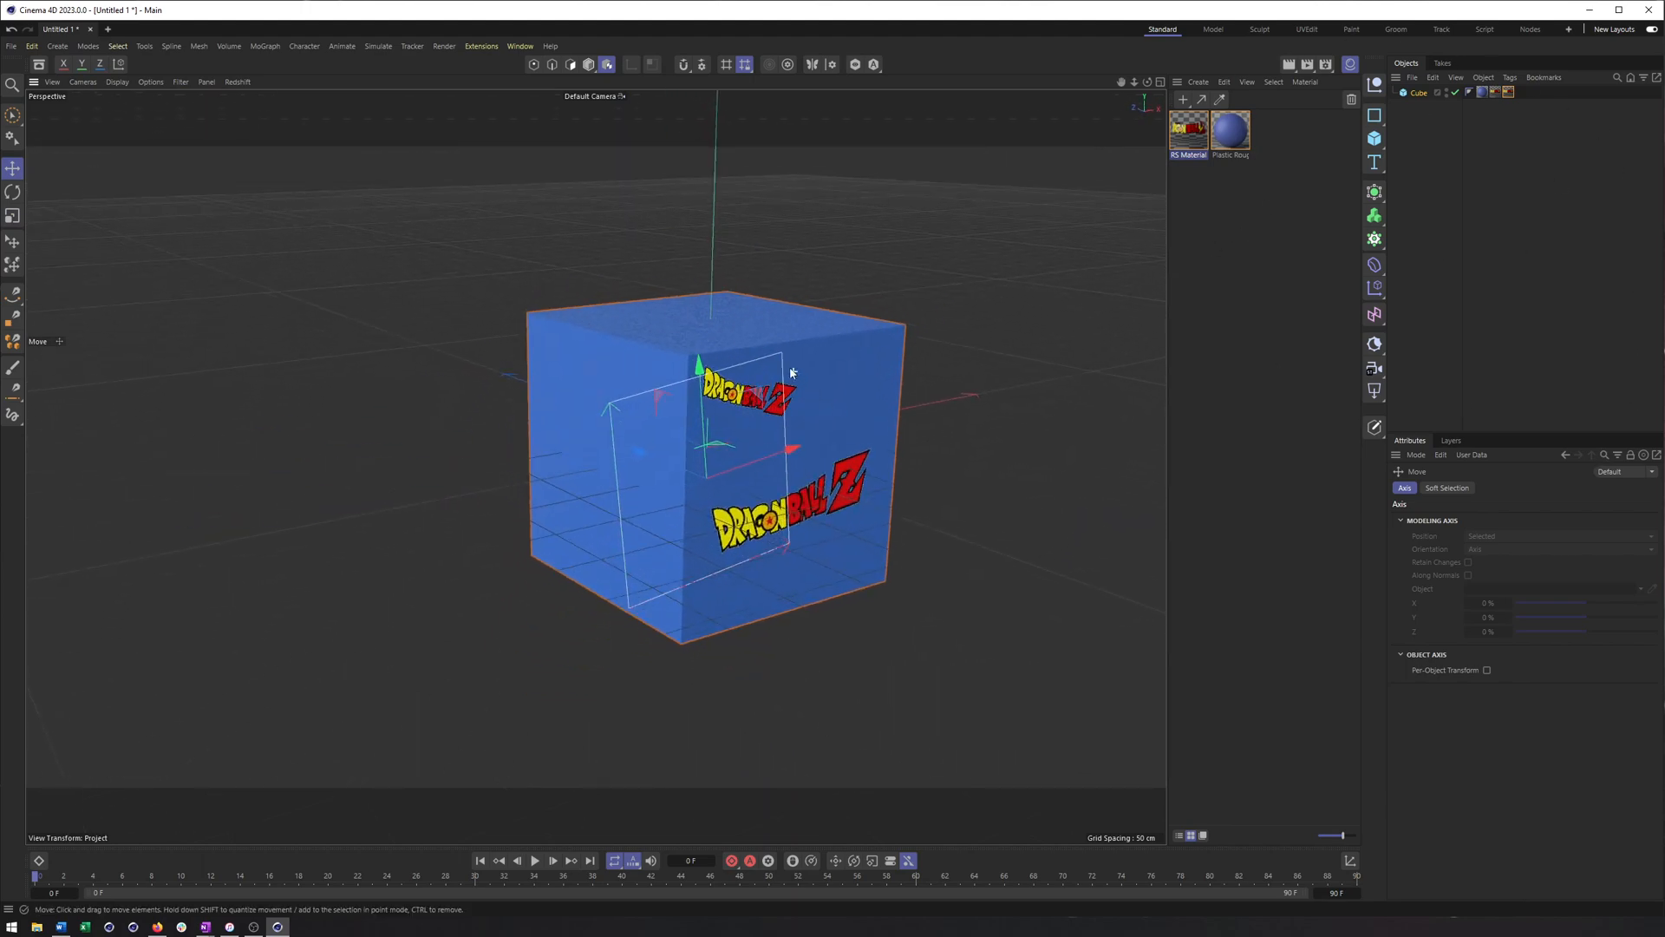
{"action": "left_click_drag", "start_coordinate": [791, 371], "coordinate": [870, 435]}
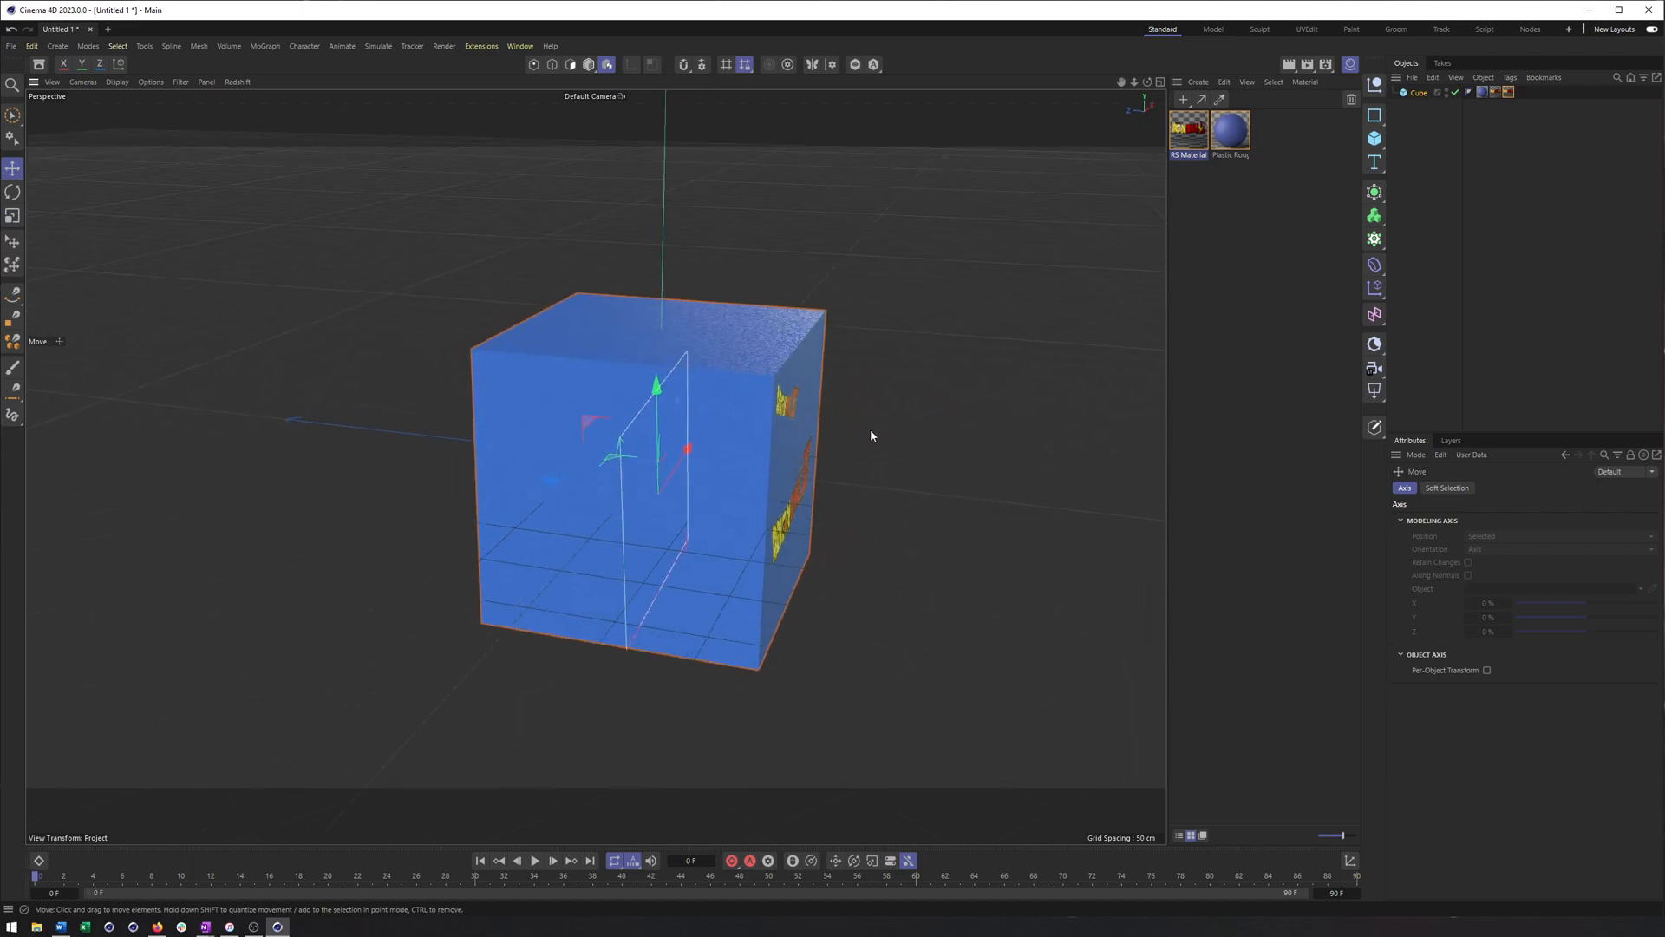